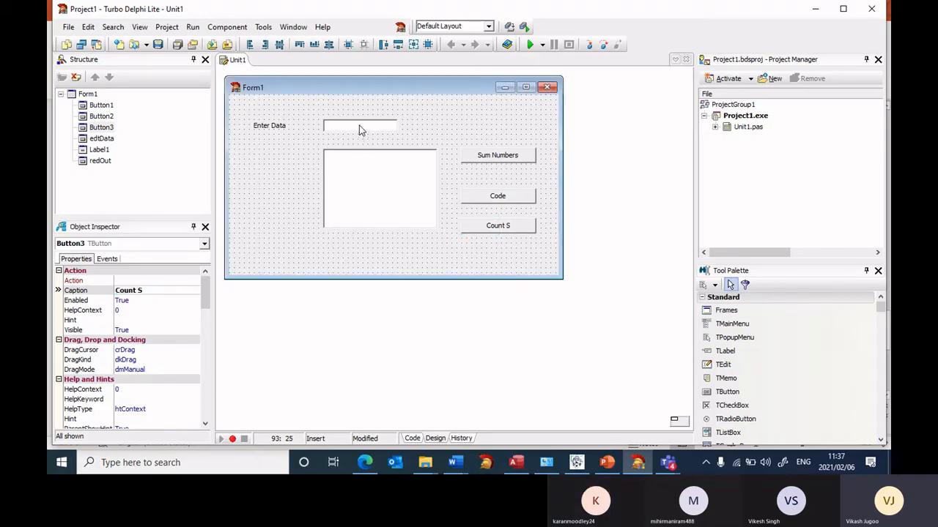
- Generate the empty Button3Click event handler for the Count S button
click(359, 125)
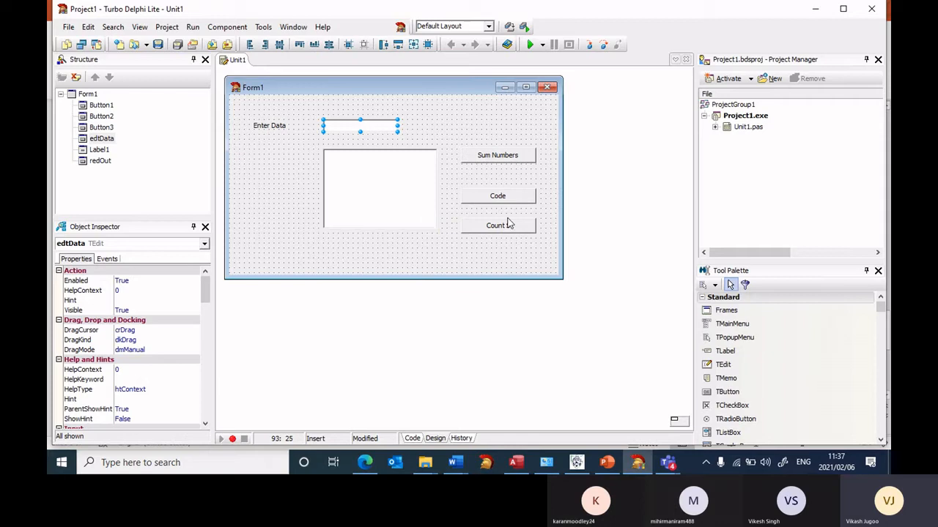
double_click(498, 225)
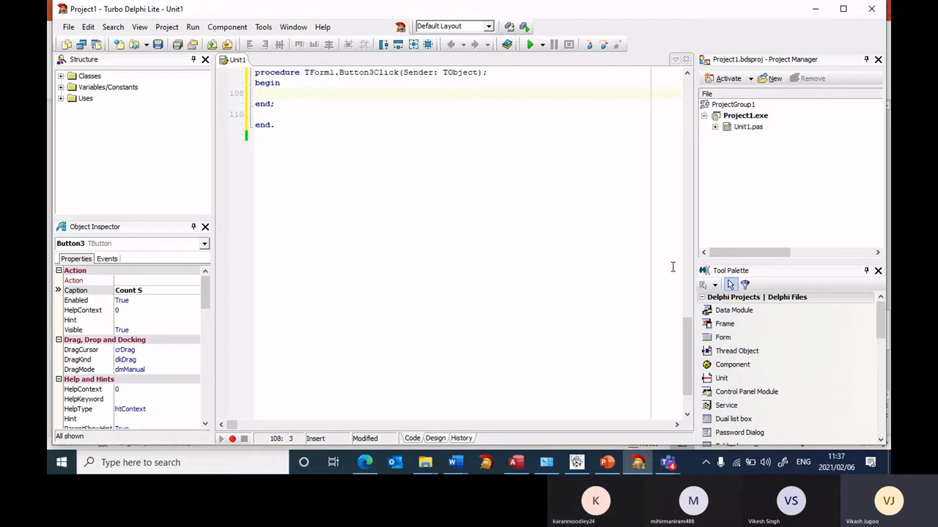
- Assign str := edtData.text and declare str : string in a var section
text(str := e)
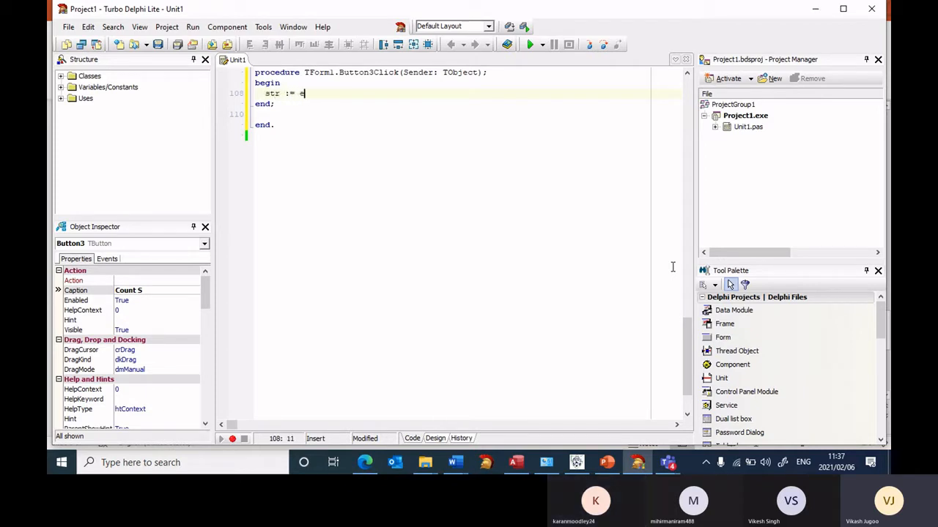
text(dtData.)
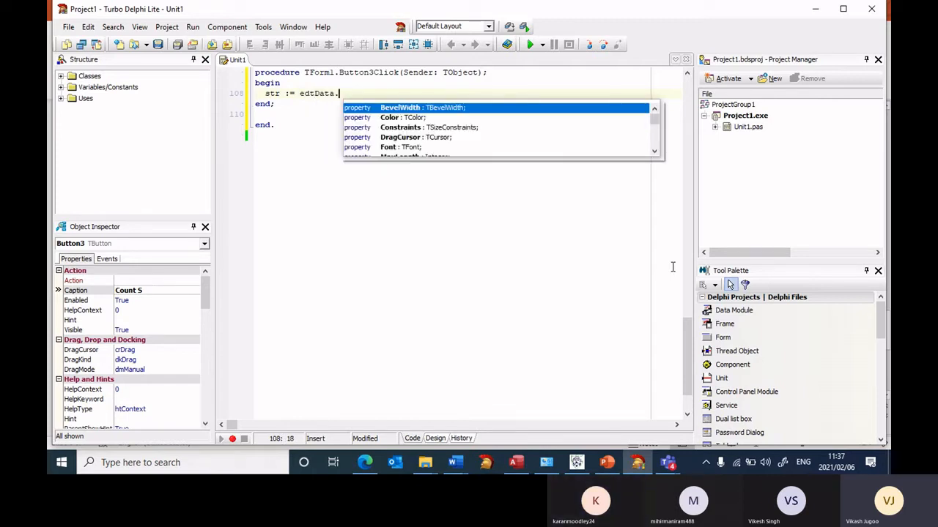
text(text;)
text(va)
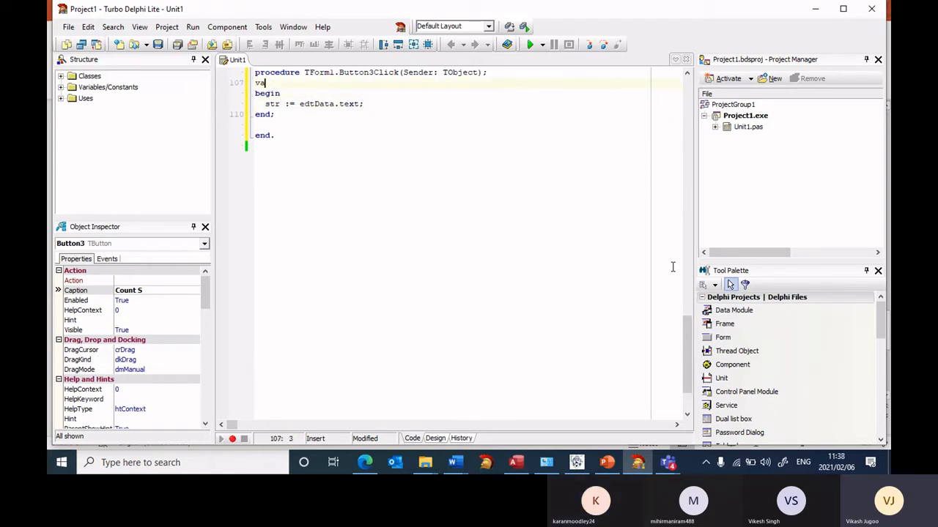
text(str :)
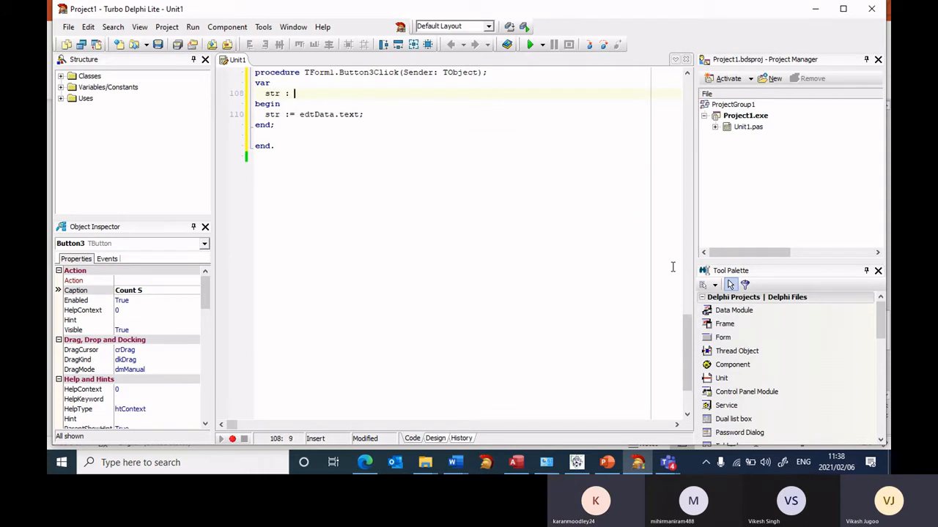
text(string;)
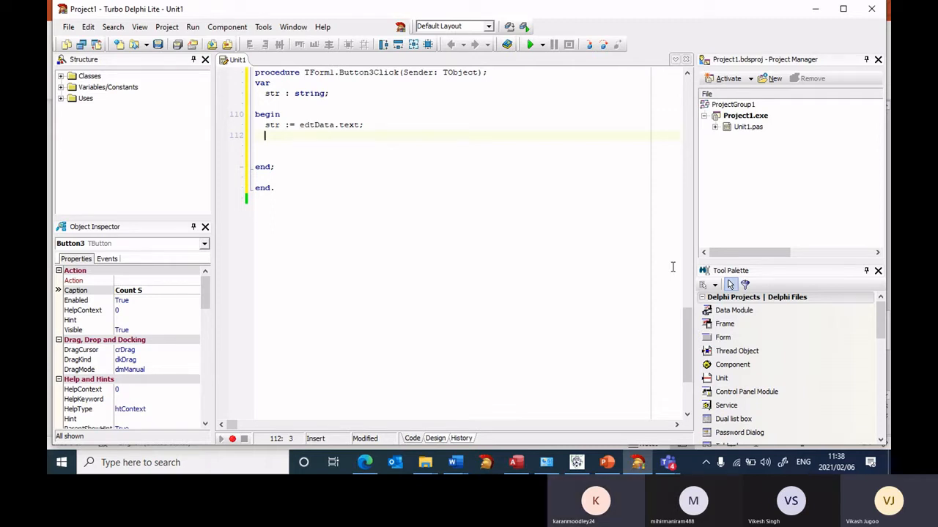
- Add a for I := 1 to length(str) do begin loop on a new line
key(Return)
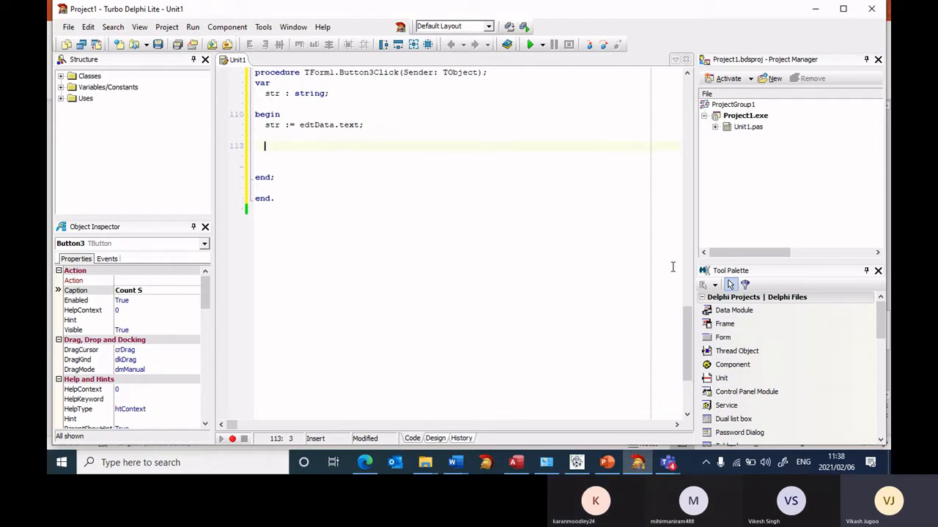
text(for I := 0 to  - 1 do)
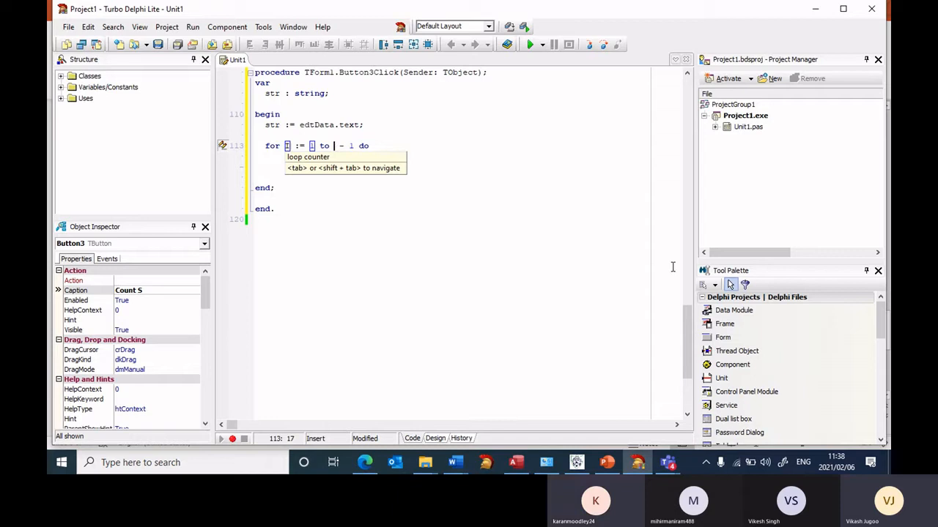
key(Backspace)
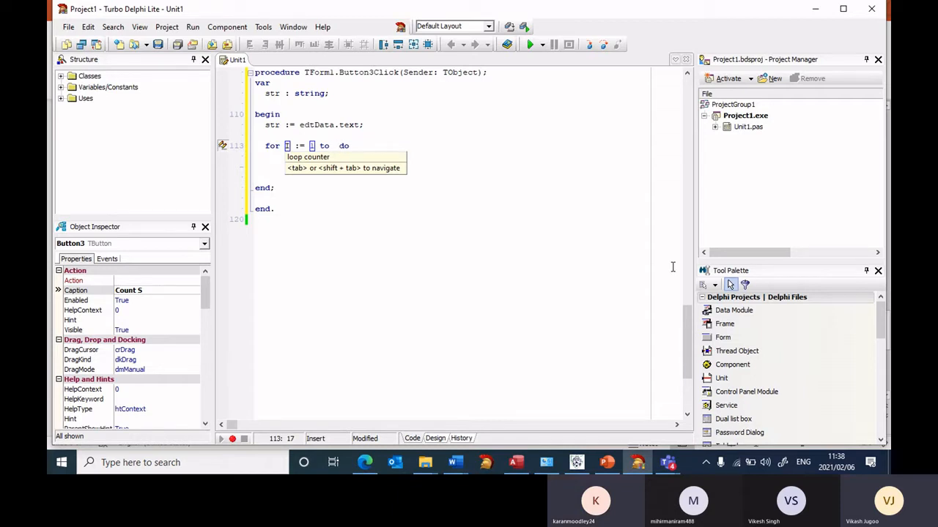
text(length()
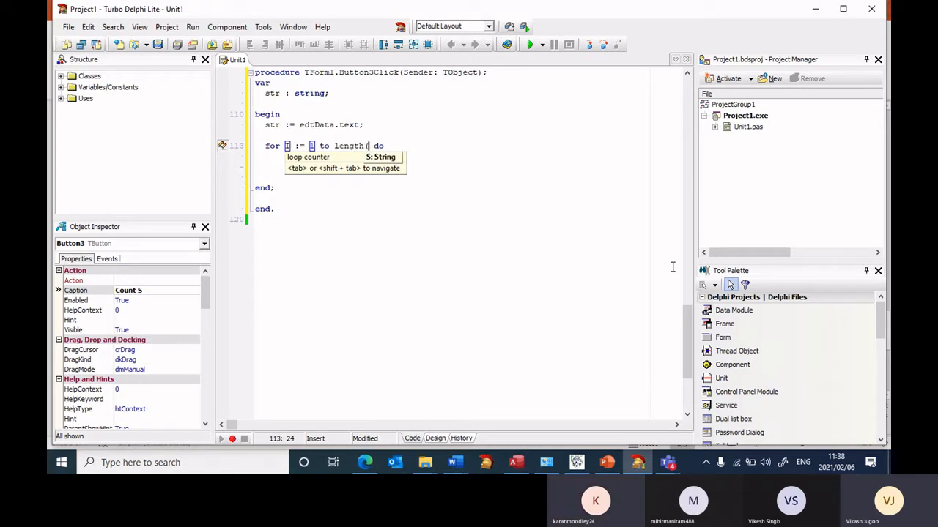
text(str))
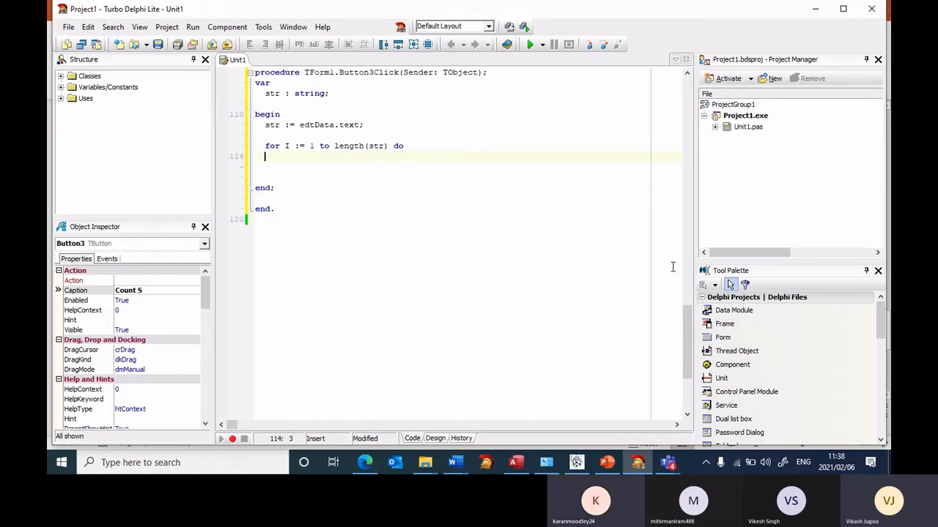
text(begin)
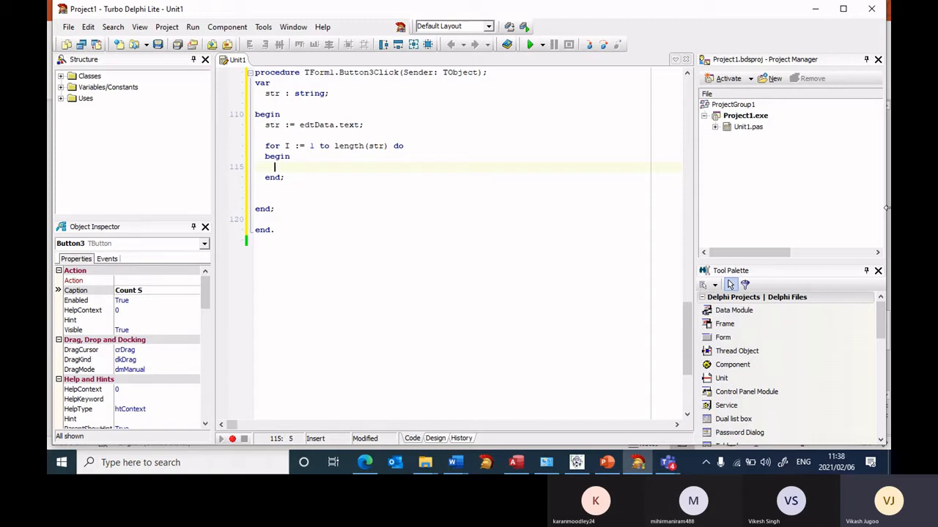
- Inside the loop, add if str[i] = 'S' then begin iCount := iCount + 1; end
text(if str then)
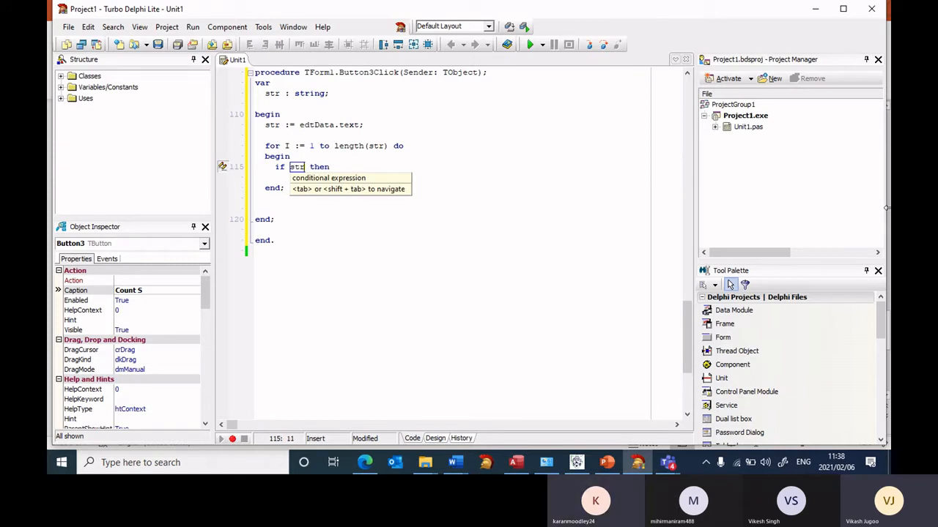
text([i] = ')
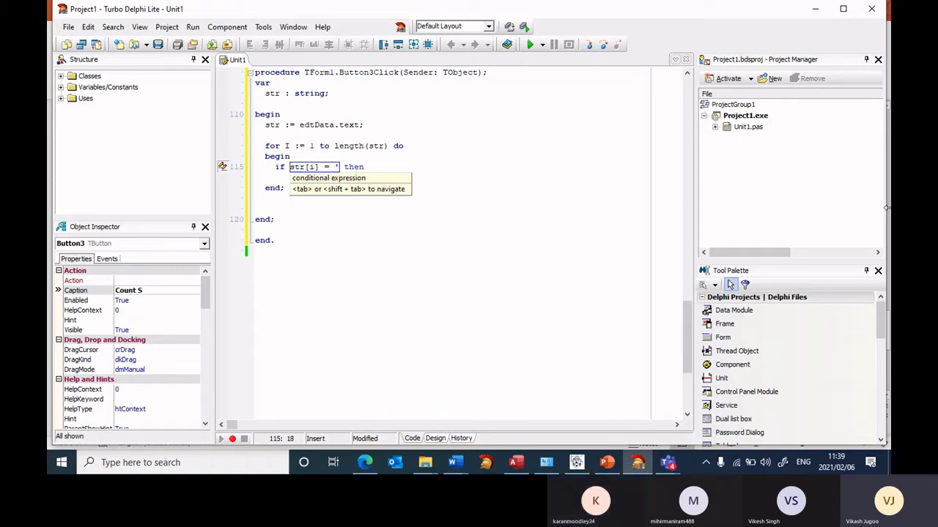
text(S)
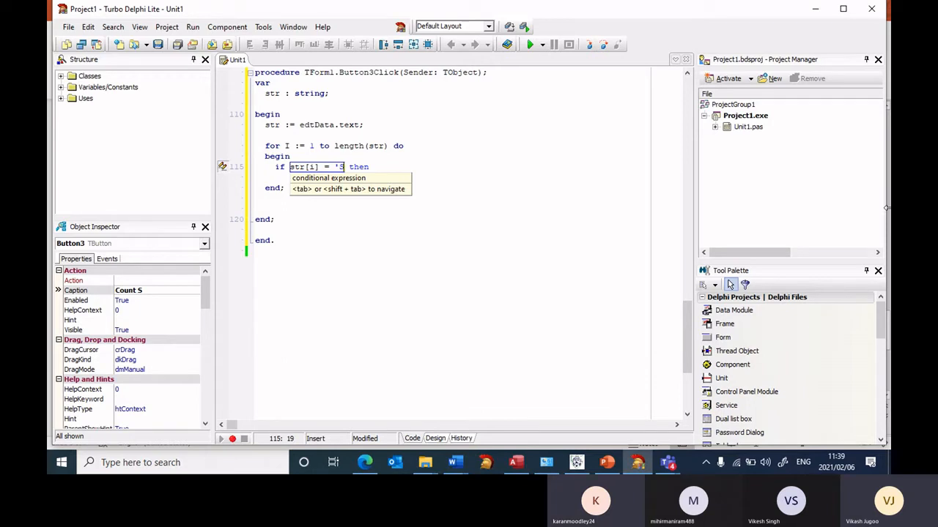
text(S)
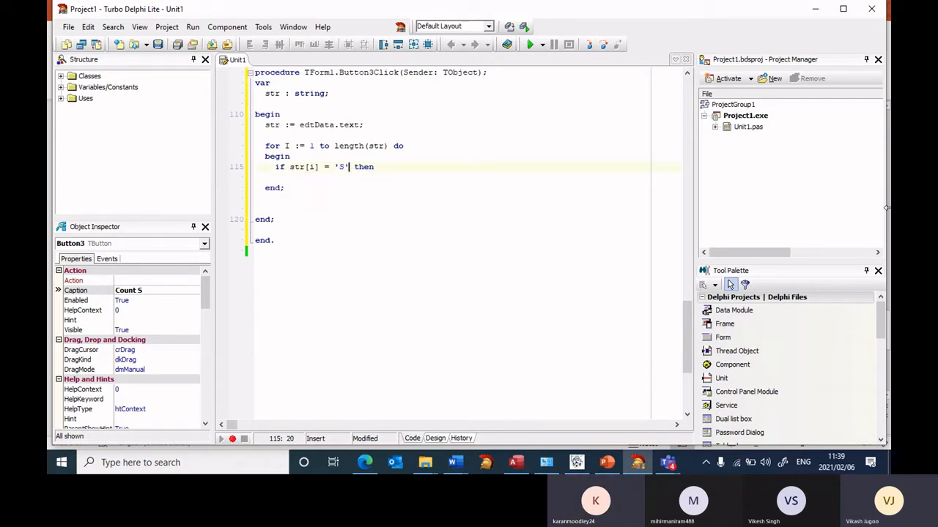
key(Return)
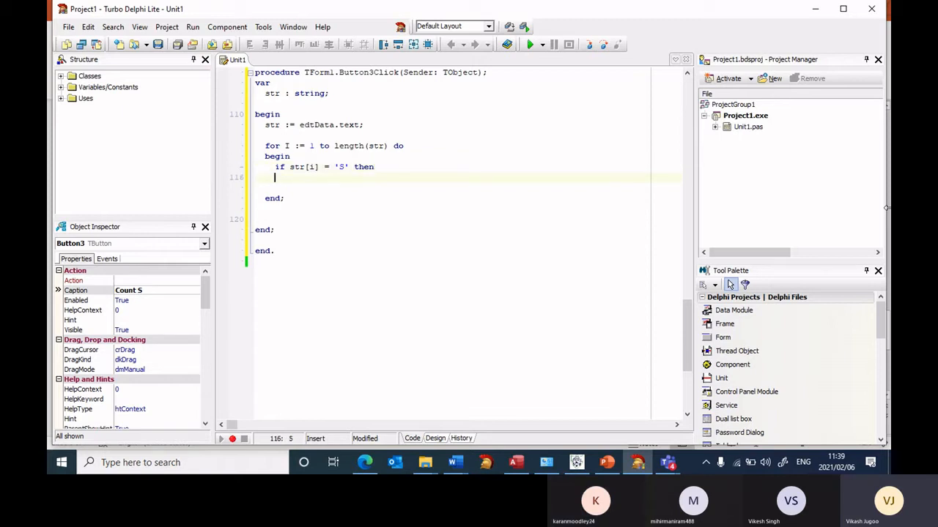
text(begin)
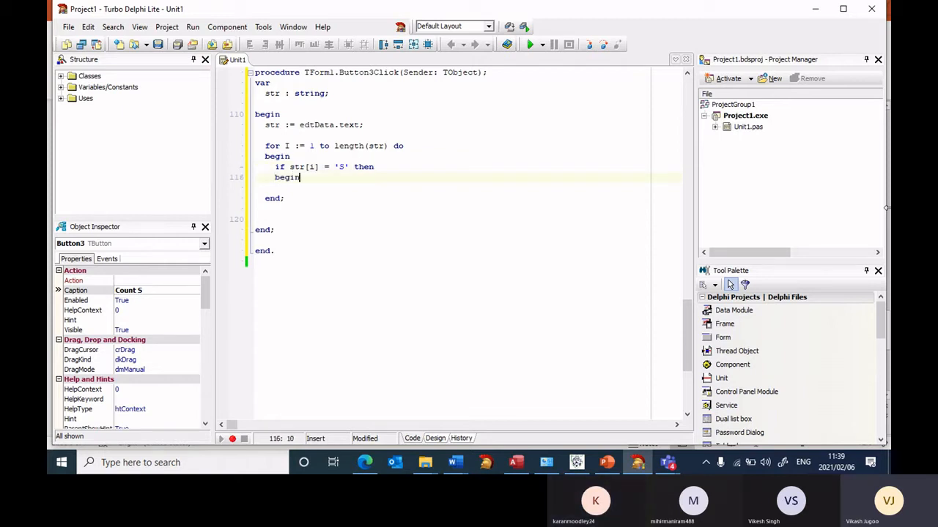
key(Return)
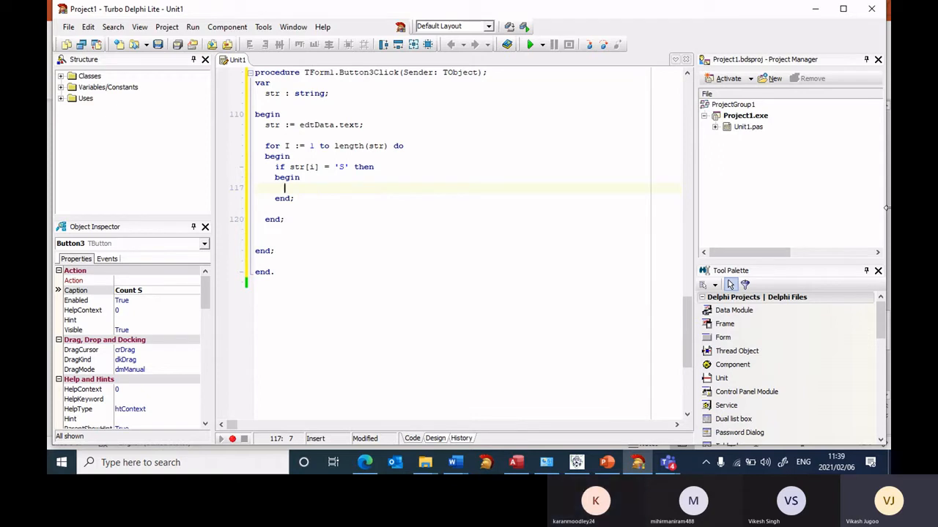
text(iCount :=)
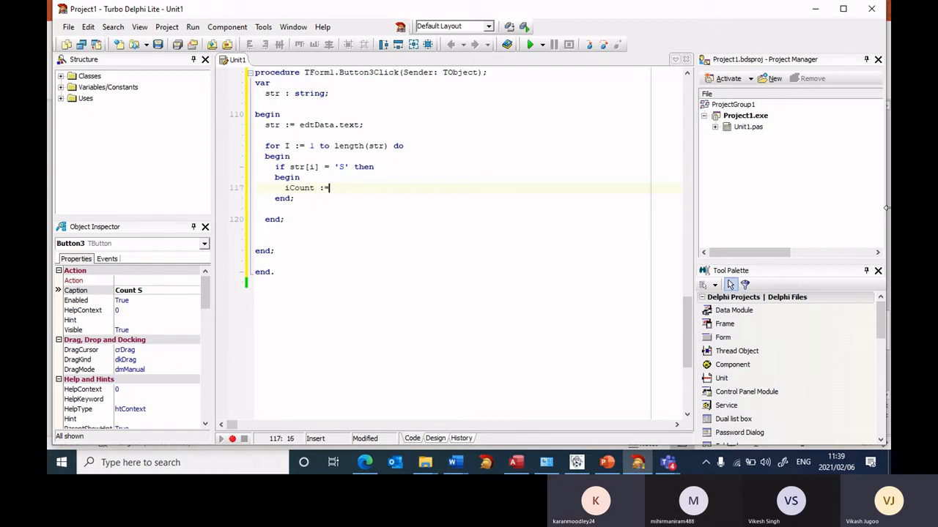
text(iCount)
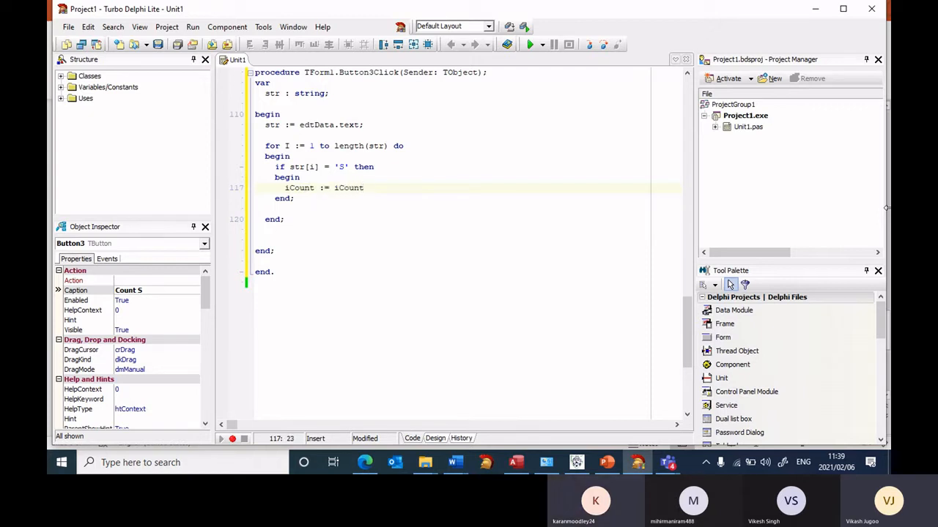
text(+ 1;)
text(i)
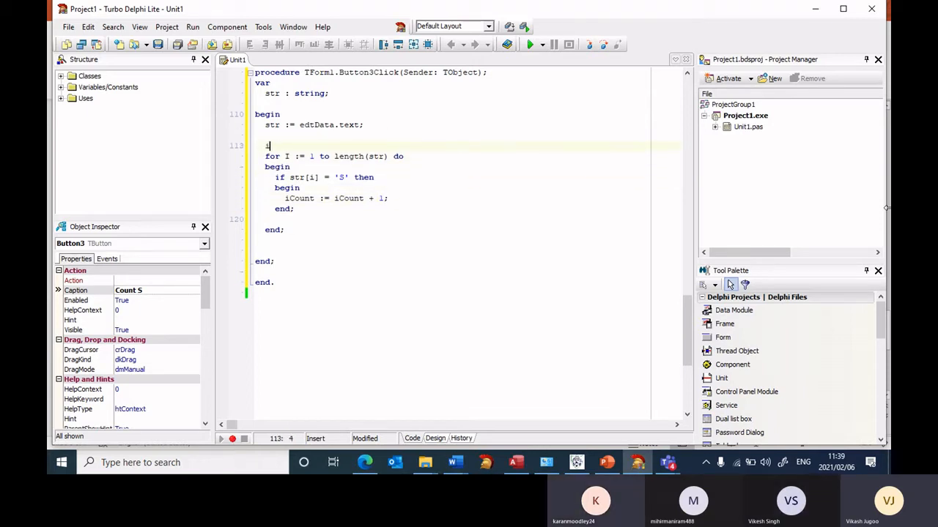
- Initialise iCount := 0 and declare I and iCount as integers
text(Count := 0;)
text(iCount :)
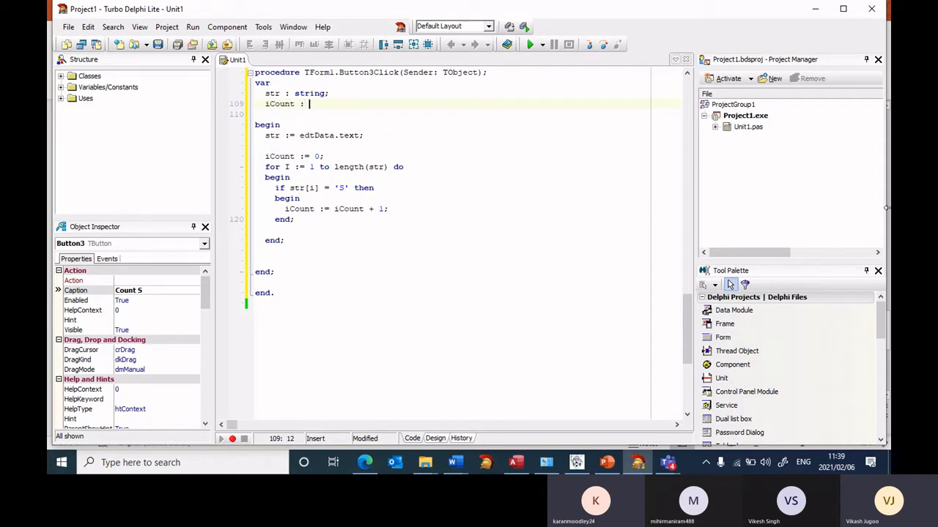
text(integer;)
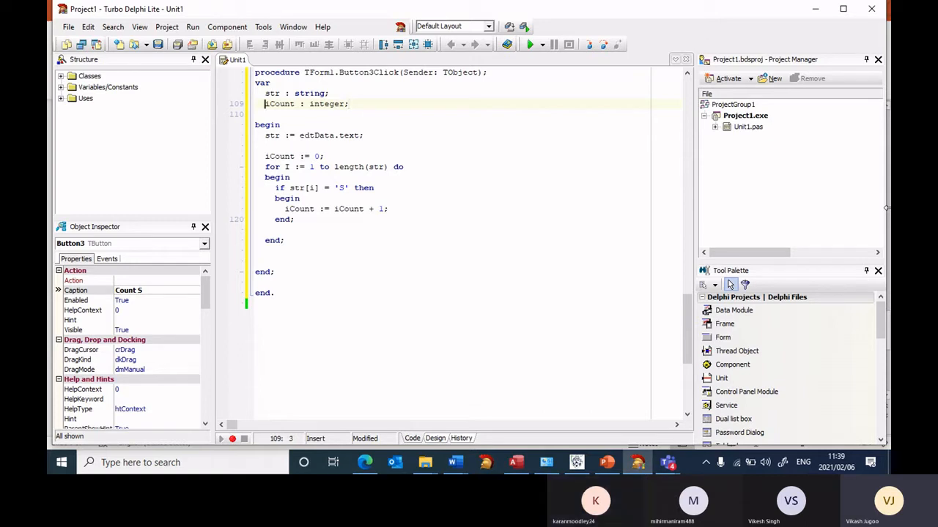
text(I,)
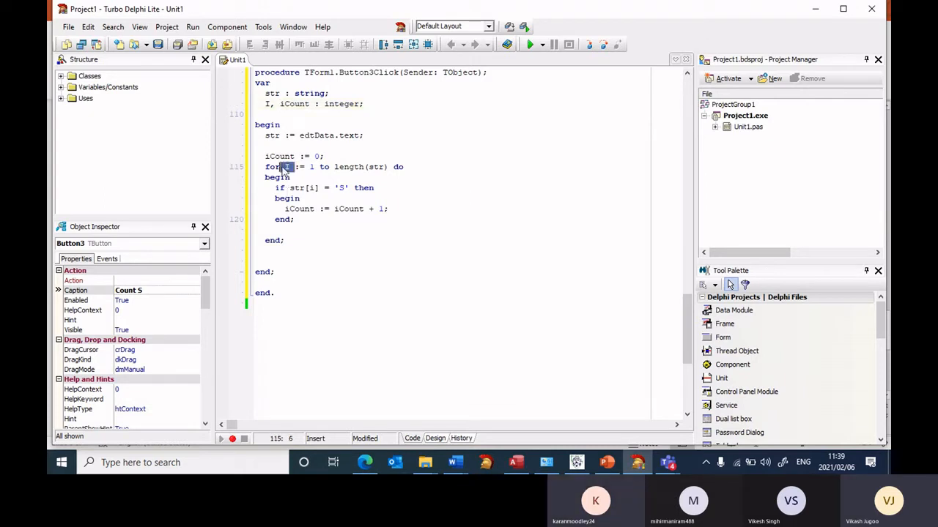
- Retype the compared letter as capital 'S', remove the extra blank line, and add a line after the loop
click(334, 240)
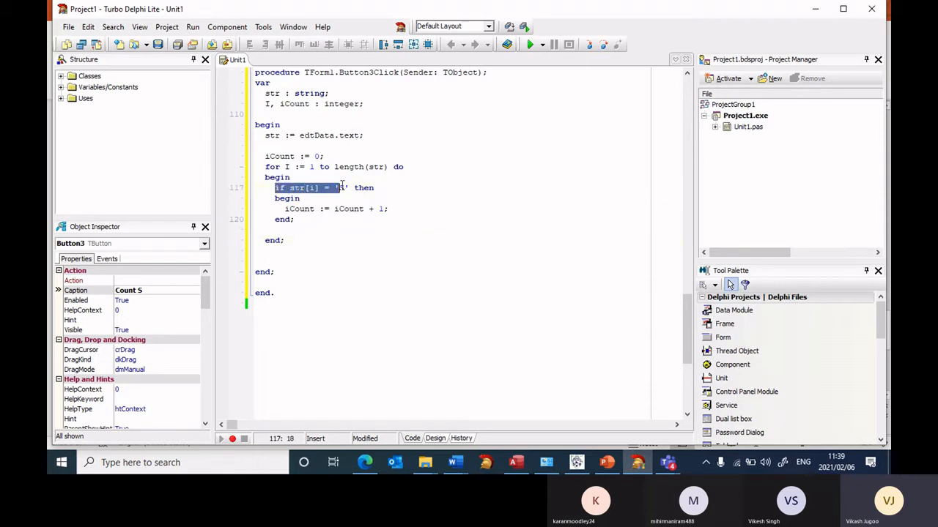
text(S)
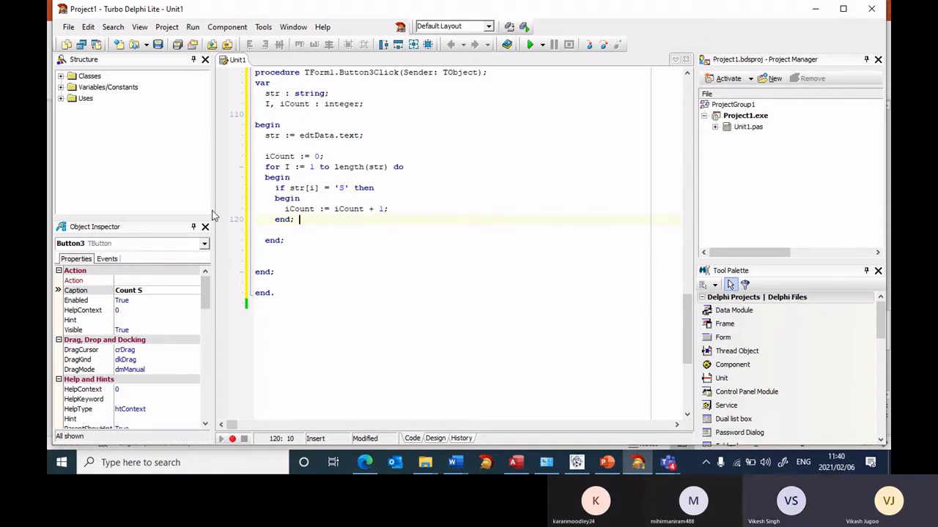
drag(275, 187, 297, 219)
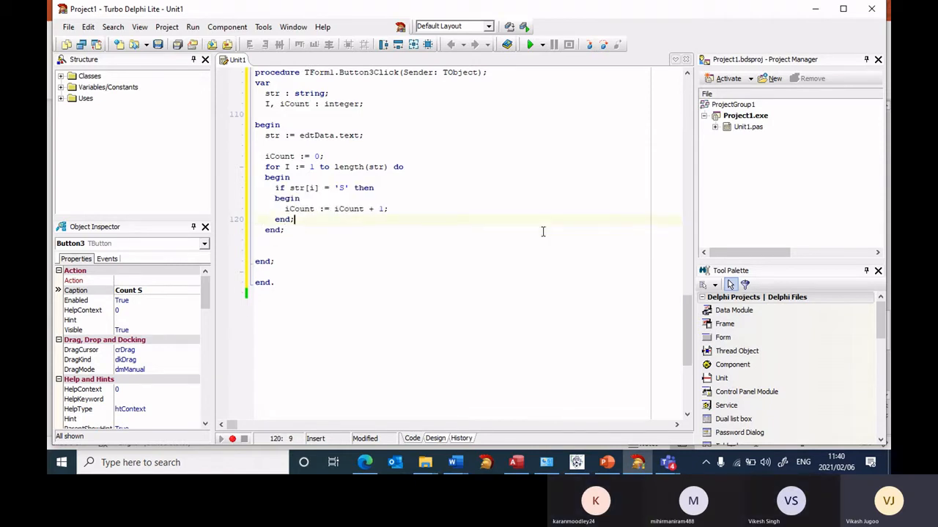
key(Return)
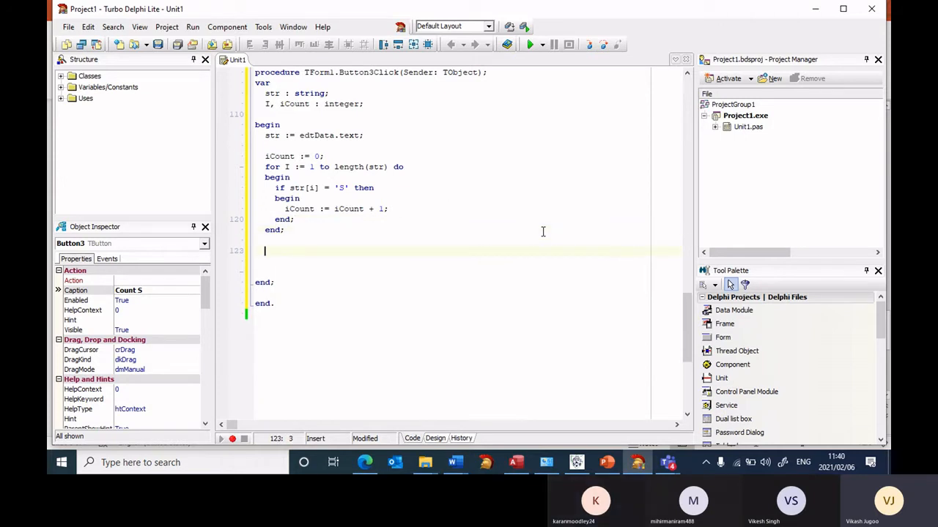
- Add ShowMessage('Number of times the letter R appears: ' + inttostr(iCount)) after the loop
text(s)
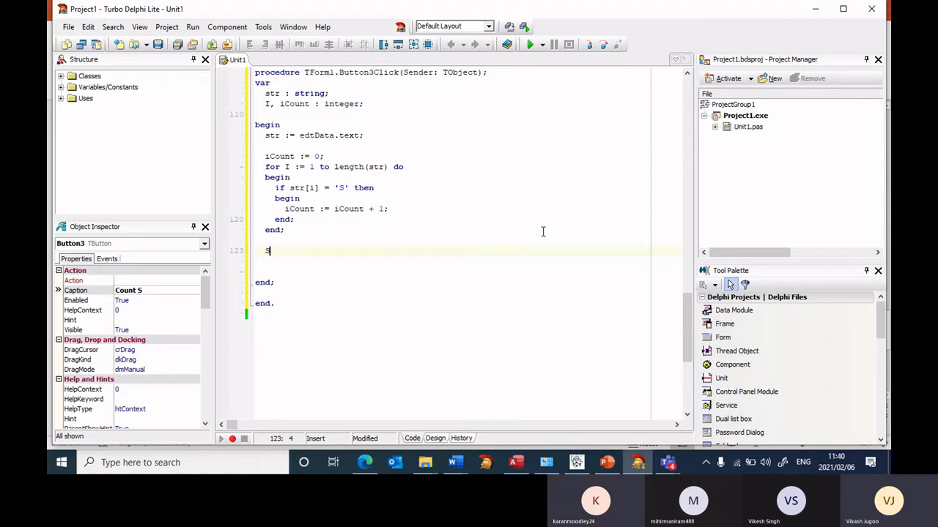
text(howme)
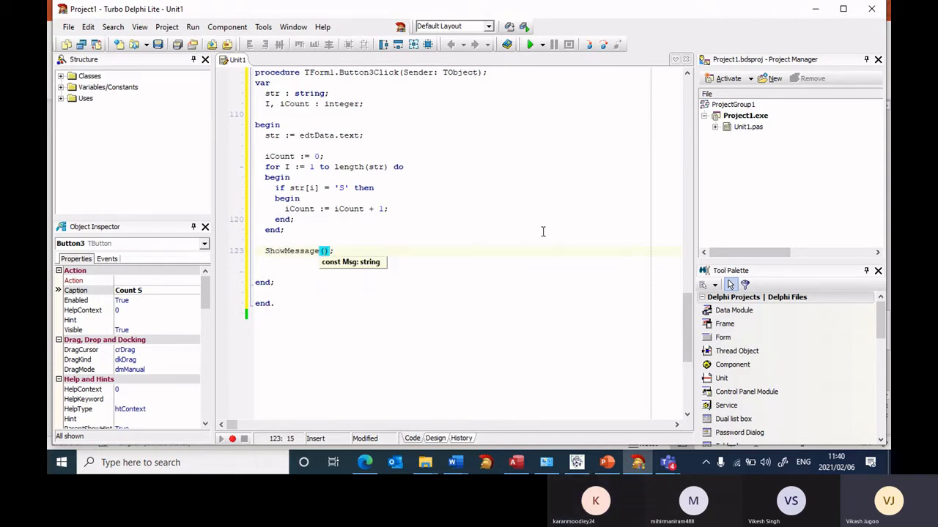
text(Number o)
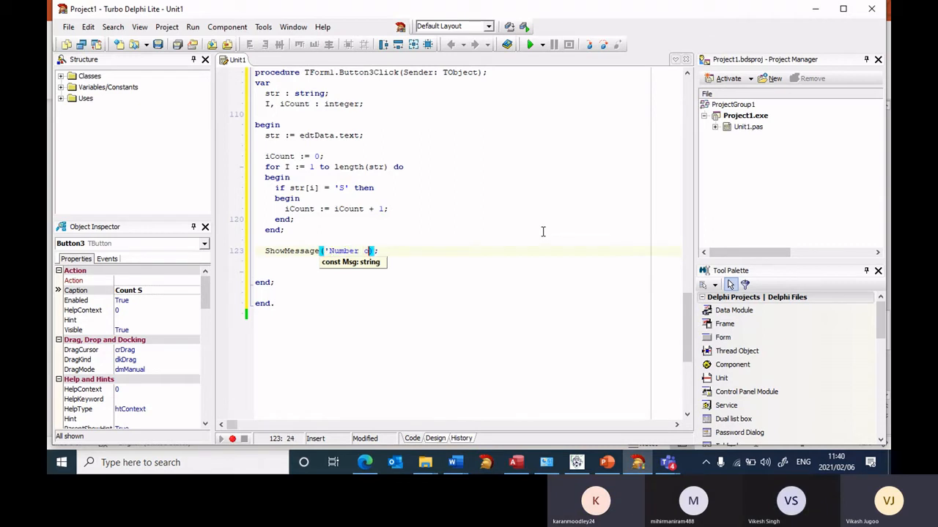
text(f times the)
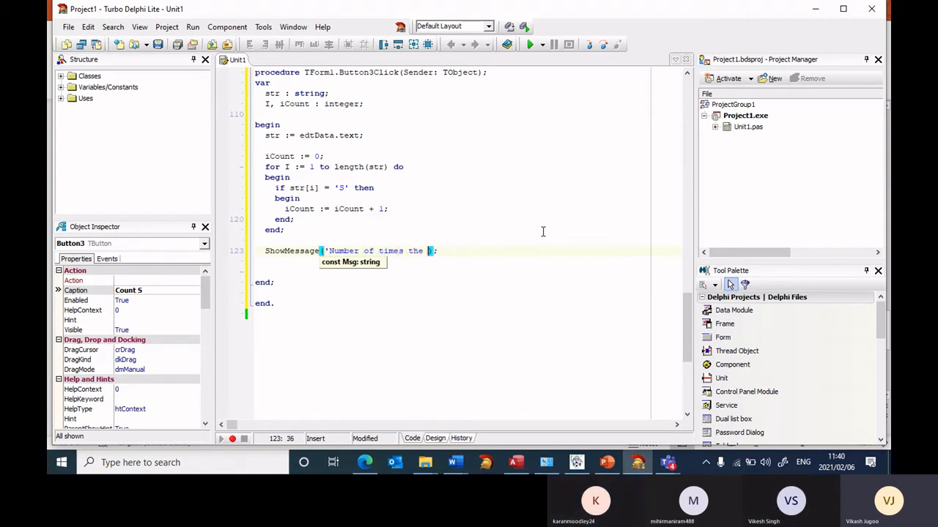
text(letter R appears:)
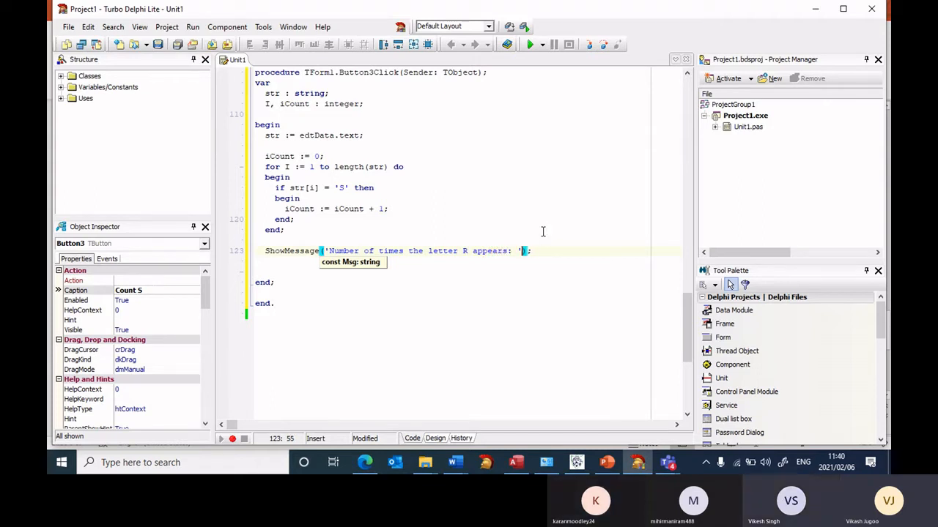
text(+)
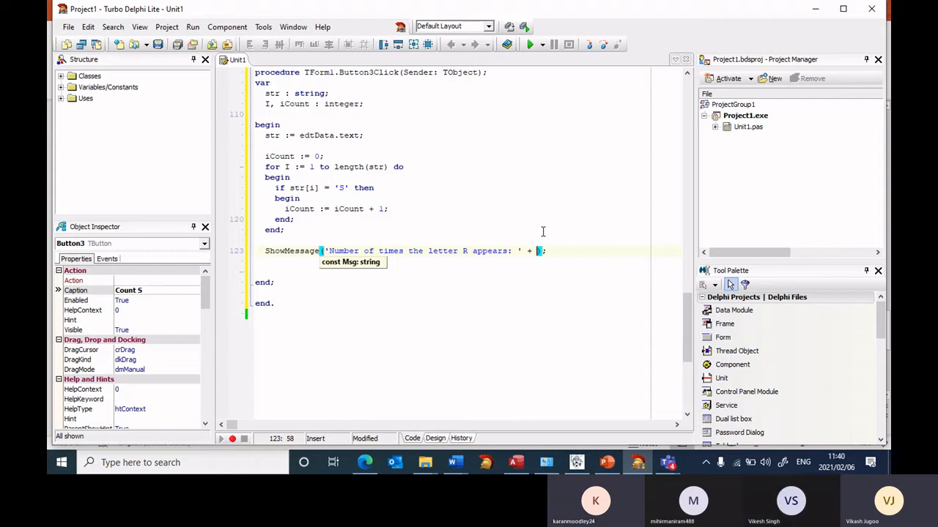
text(int)
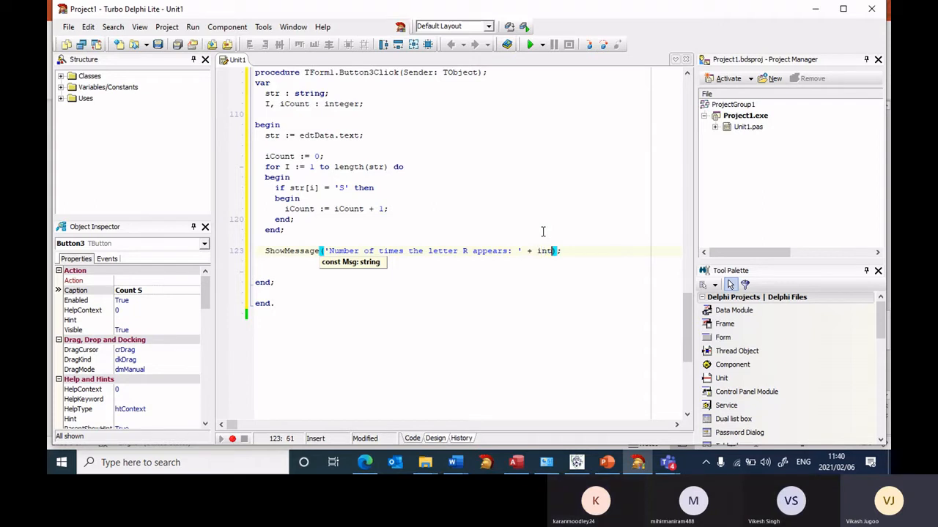
text(tostr()
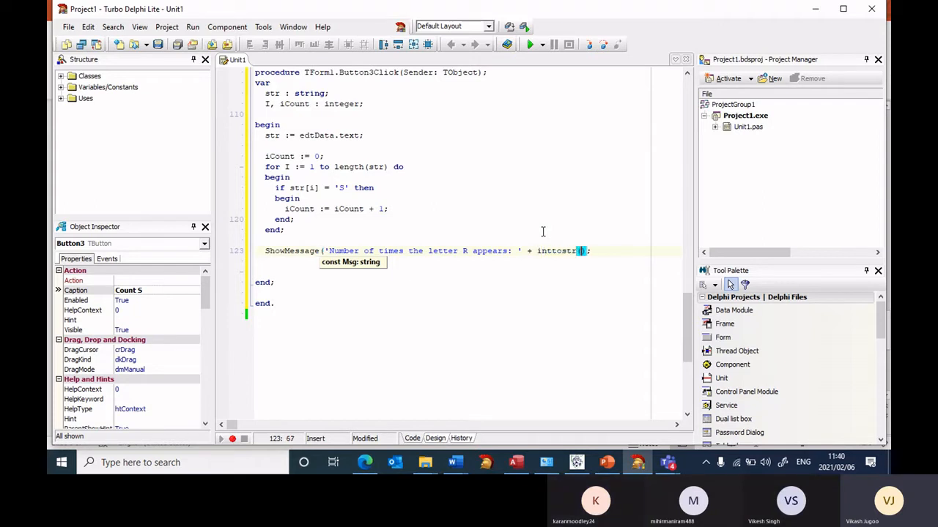
text(ic)
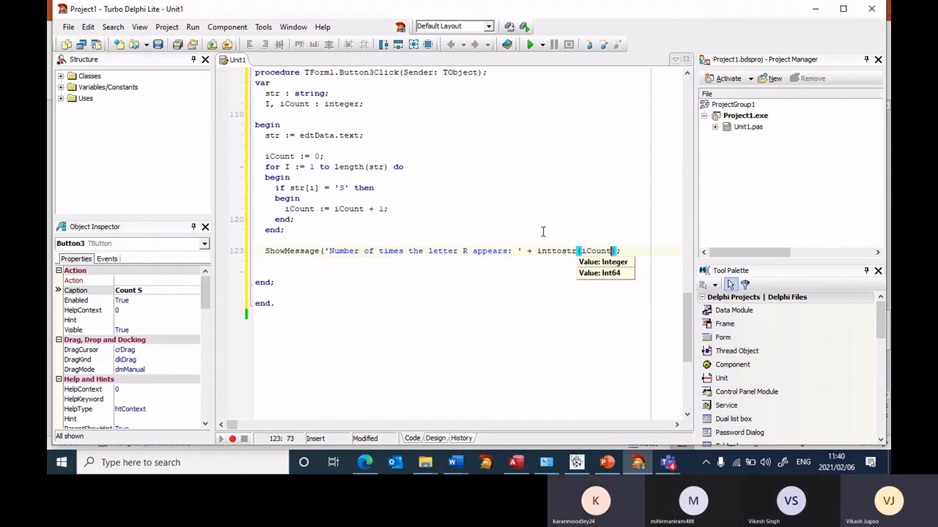
text())
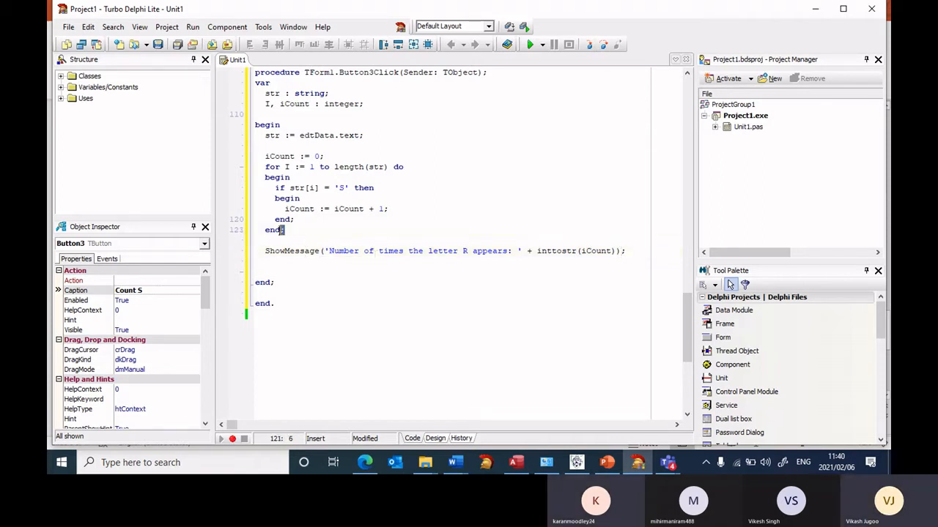
- Insert a blank line between iCount := 0; and the for loop
drag(265, 230, 284, 167)
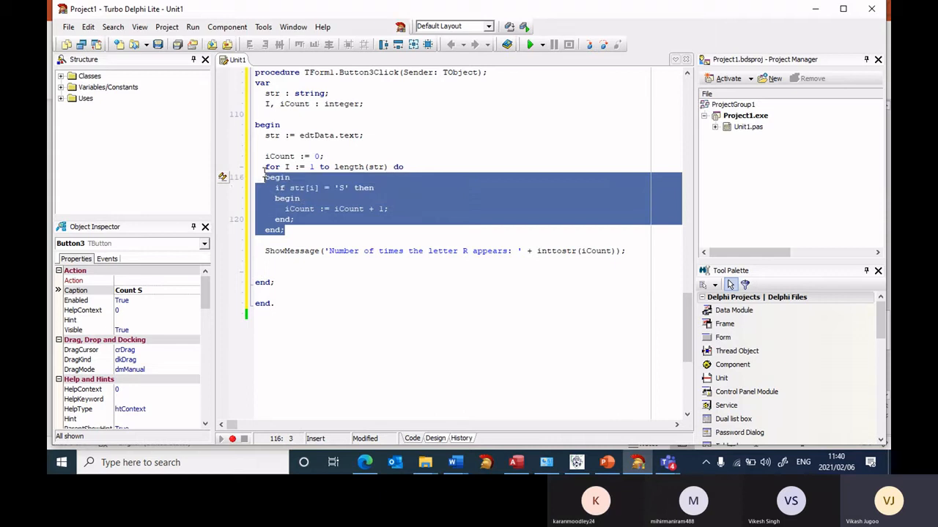
click(350, 188)
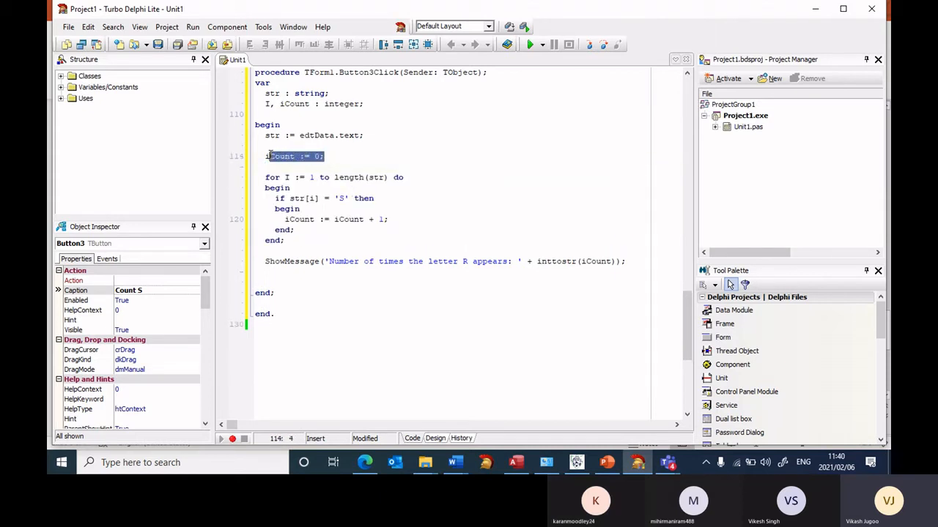
click(277, 197)
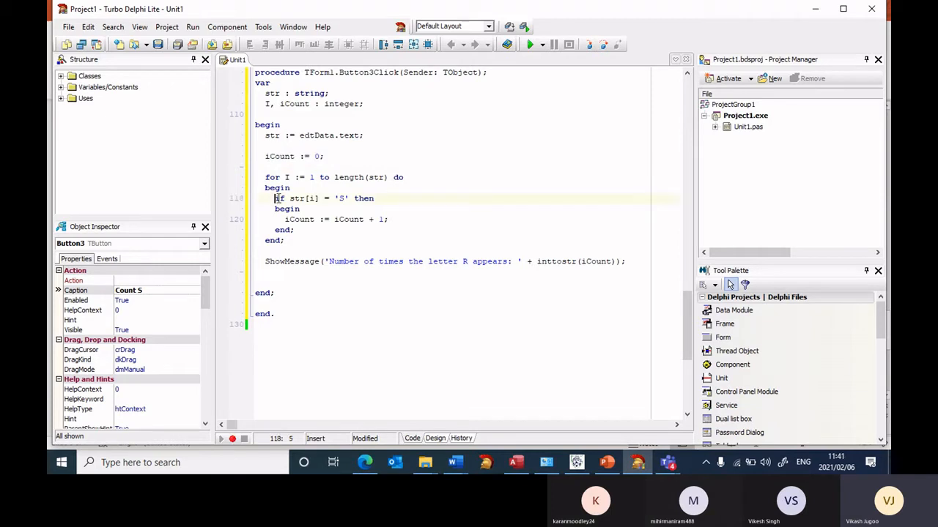
drag(276, 198, 376, 198)
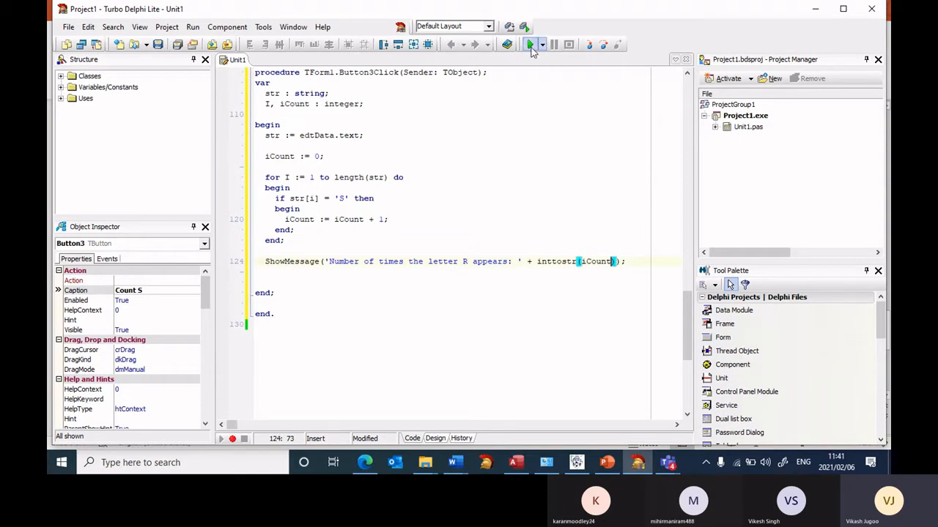
- Run the project, retrying after the E2014 compile error until it runs under the debugger
click(530, 44)
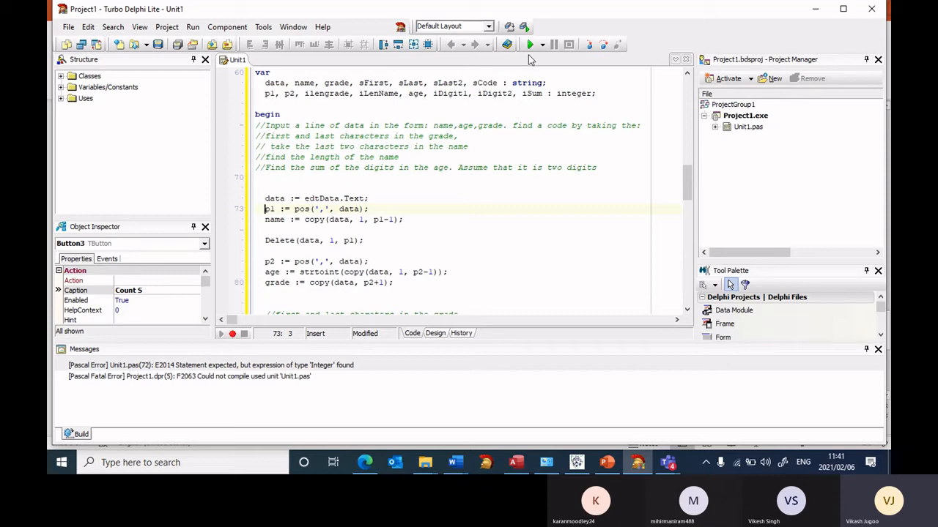
click(529, 44)
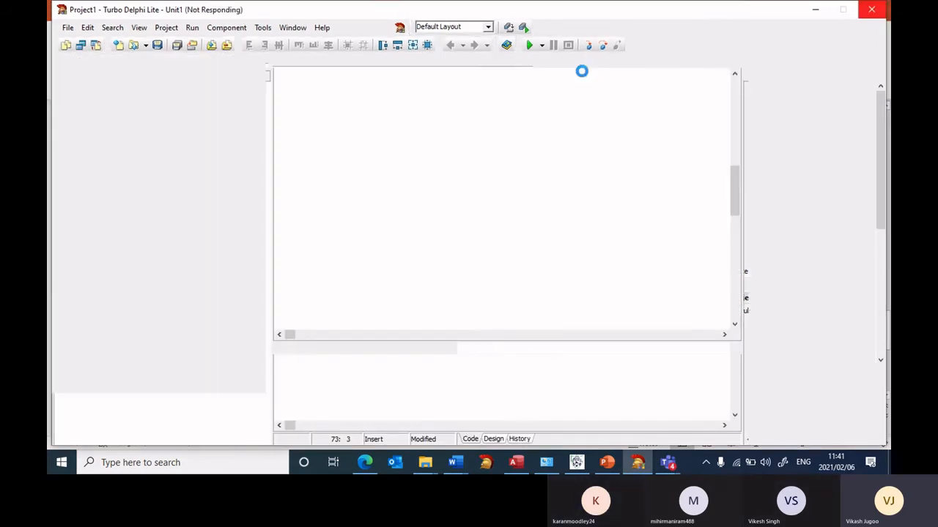
click(528, 45)
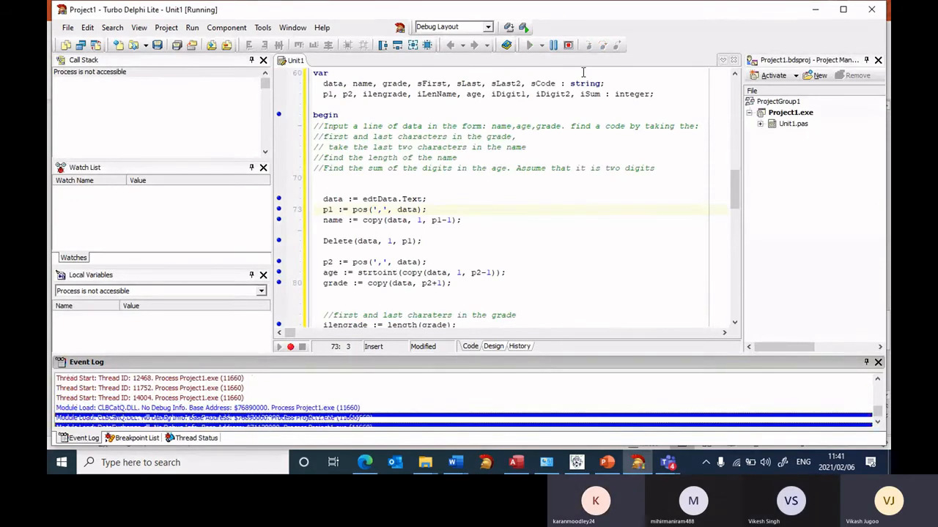
- Bring up the running Form1 window and briefly revisit the Count S code
click(529, 46)
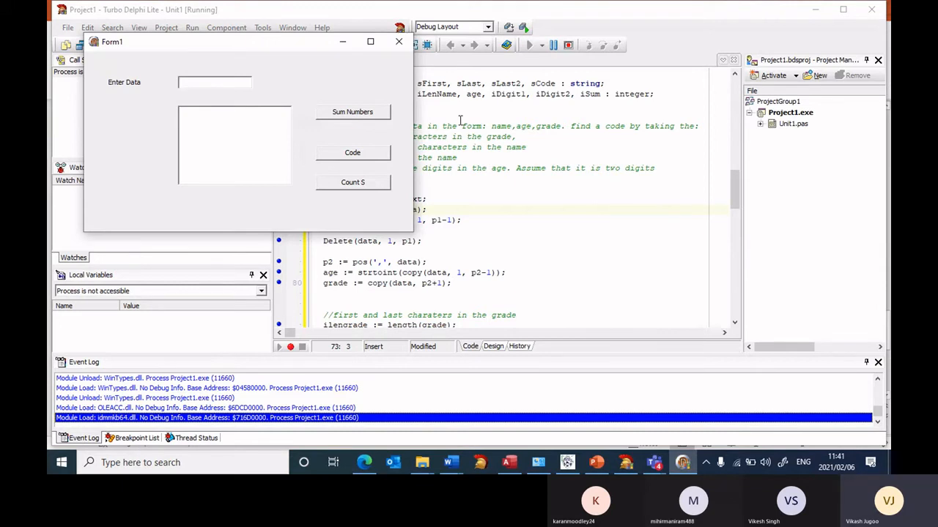
text(computer)
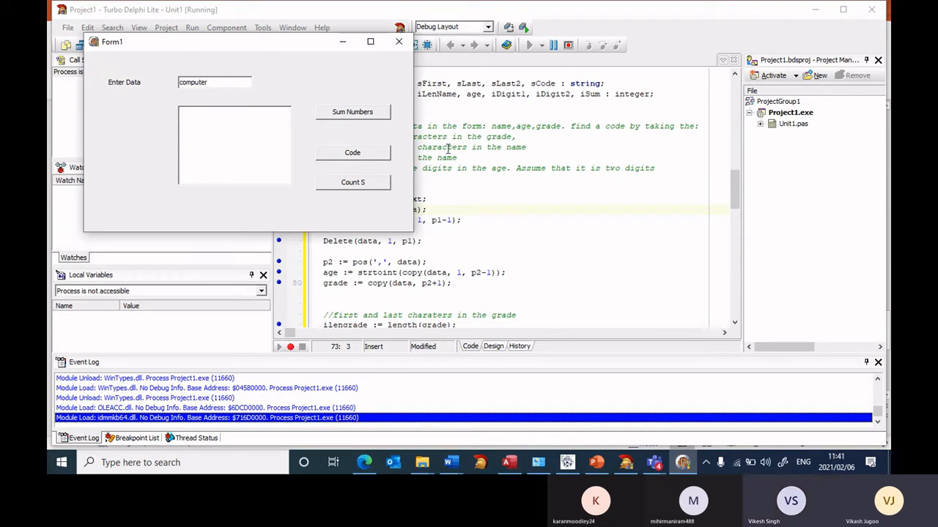
click(212, 82)
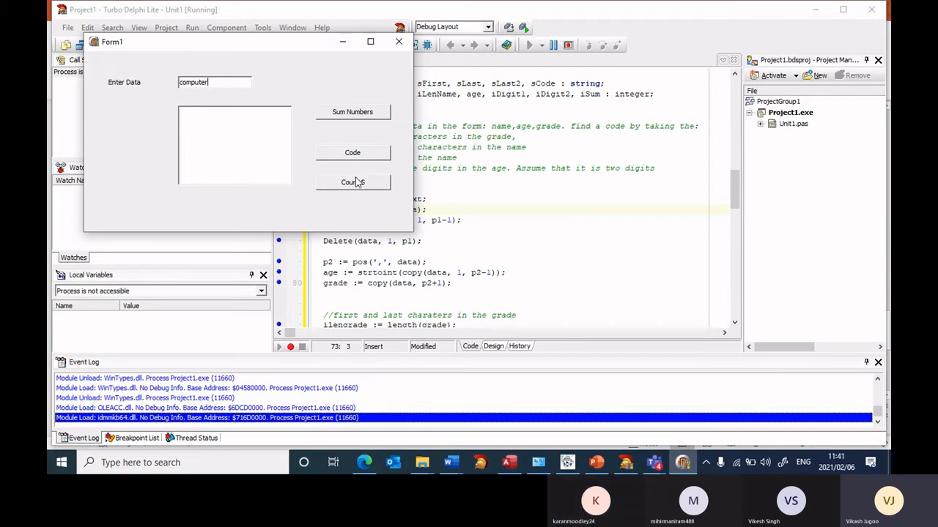
mouse_move(525, 239)
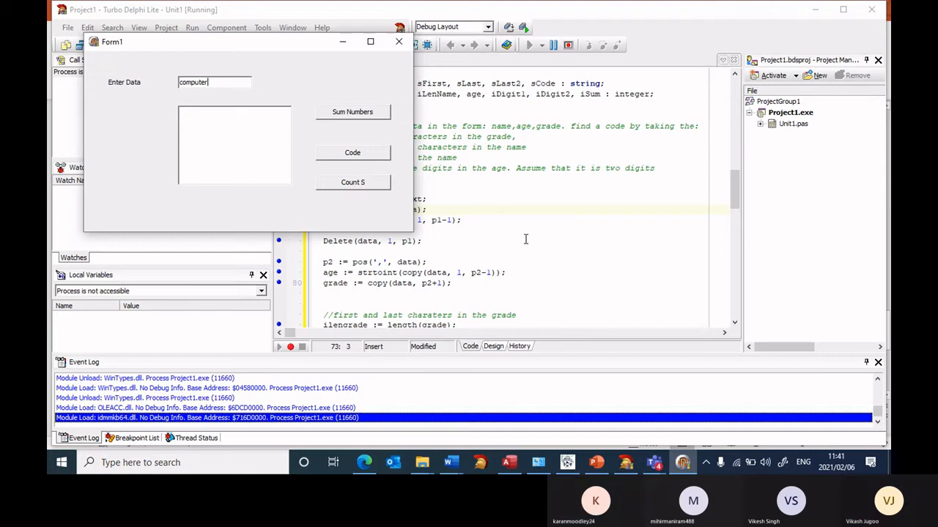
click(398, 41)
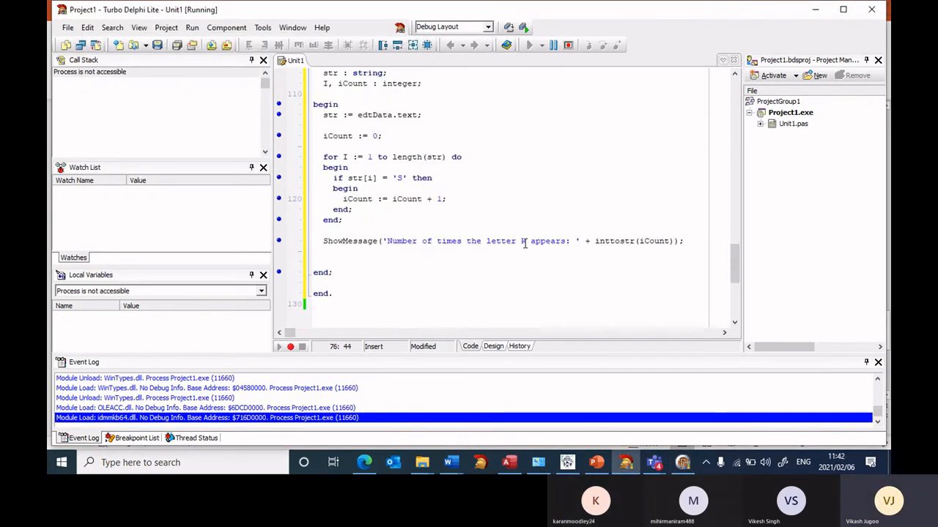
text(R)
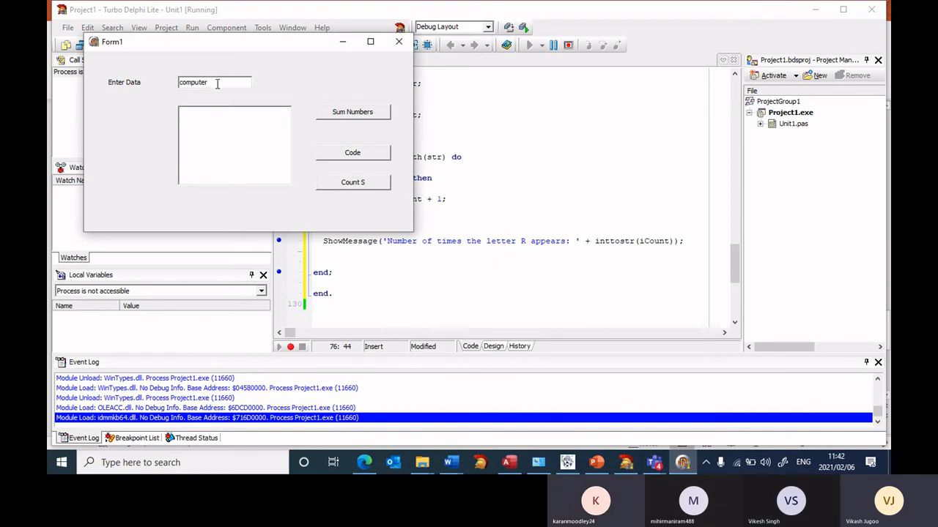
- Enter 'Sally' in the Enter Data box, count the S letters, and dismiss the result message
triple_click(213, 82)
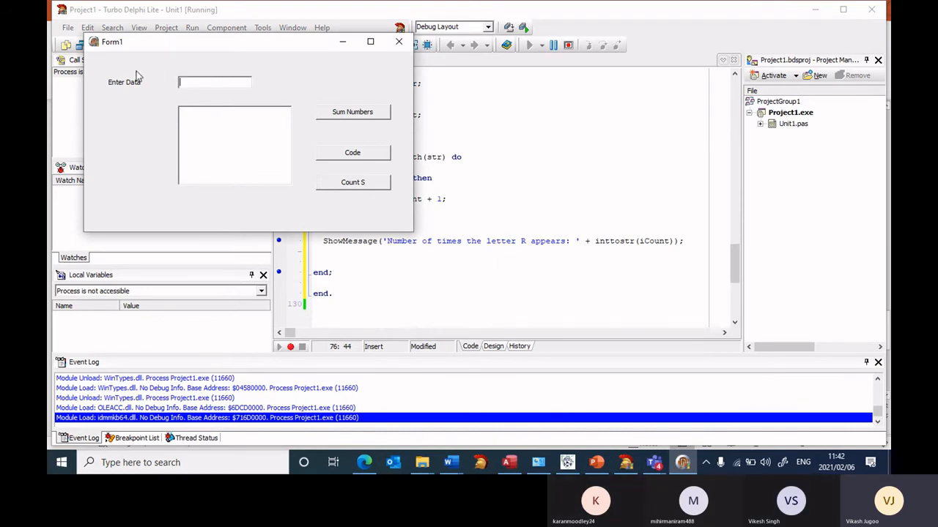
text(Sall)
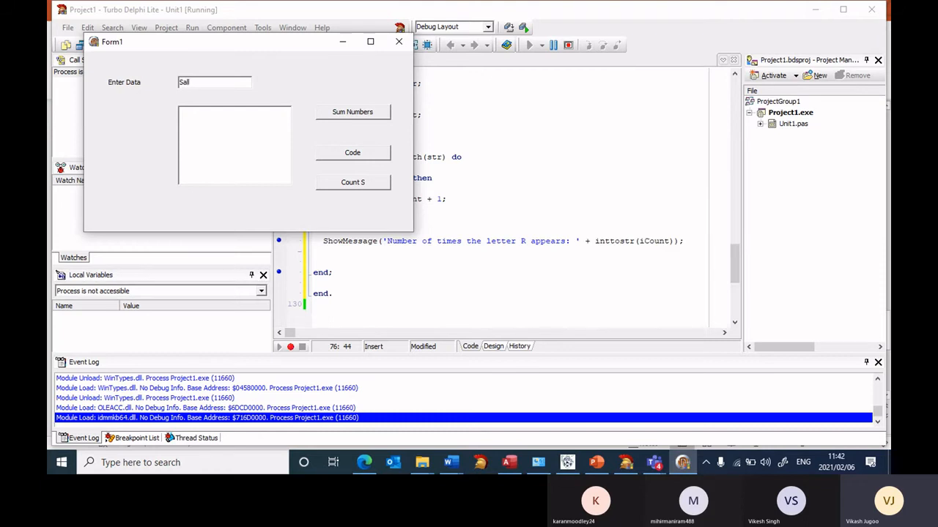
text(y)
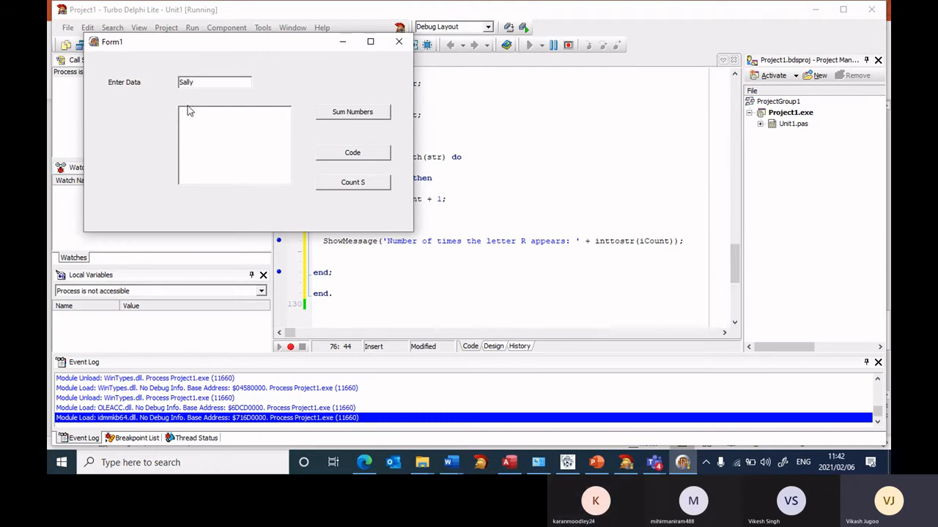
click(352, 181)
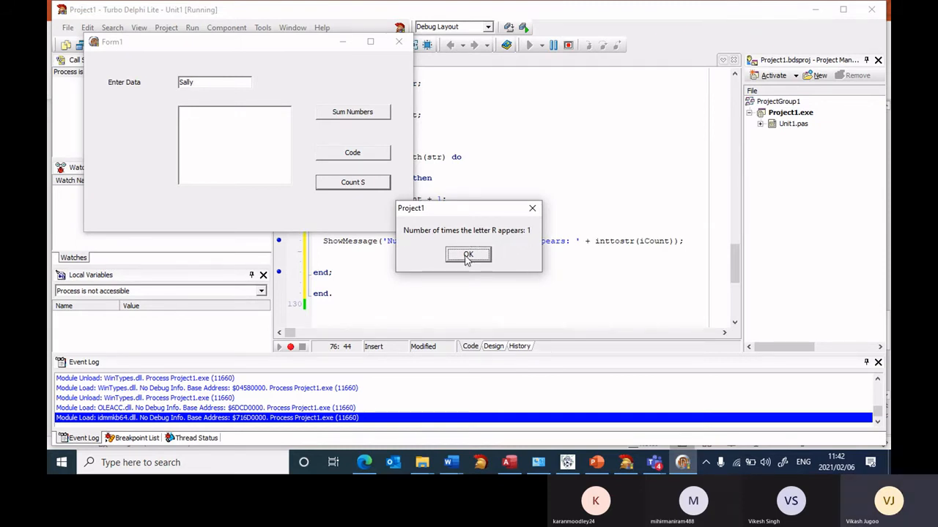
click(468, 254)
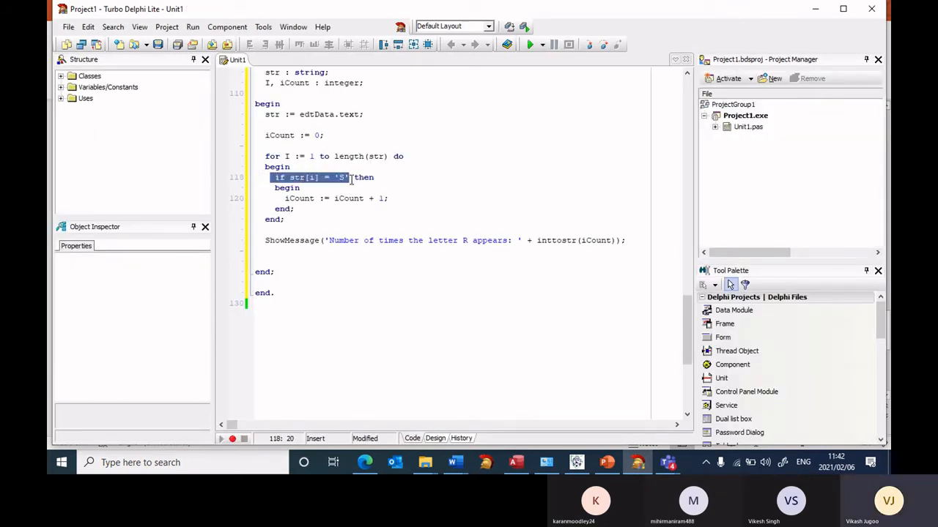
- Change the message letter from R to S and run the program again
click(540, 240)
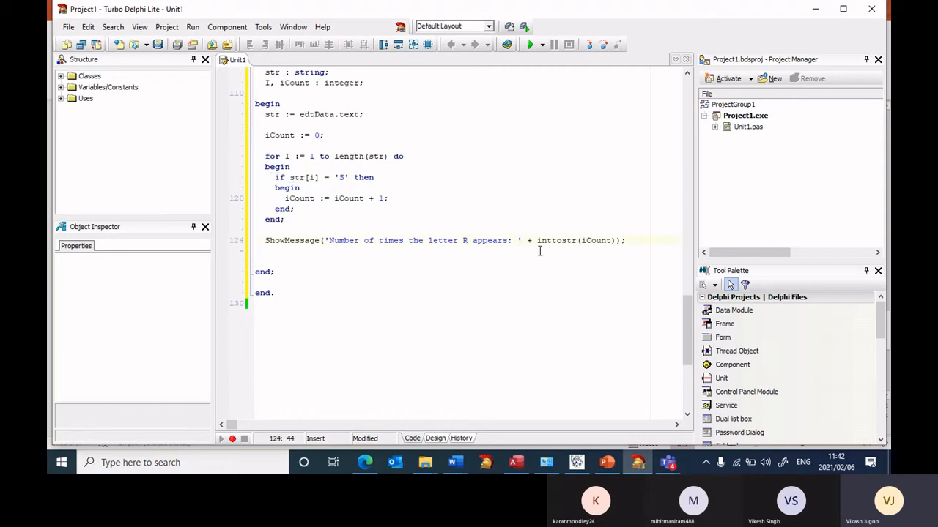
text(S)
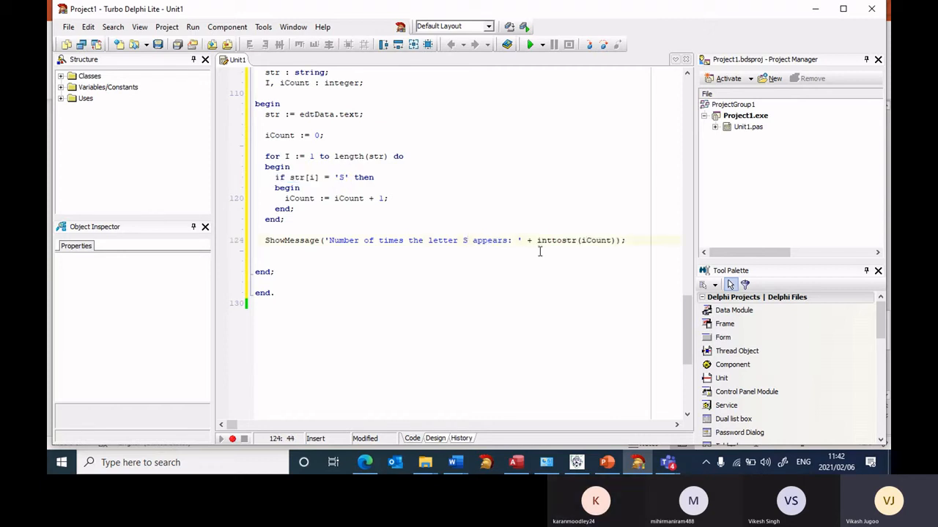
mouse_move(311, 233)
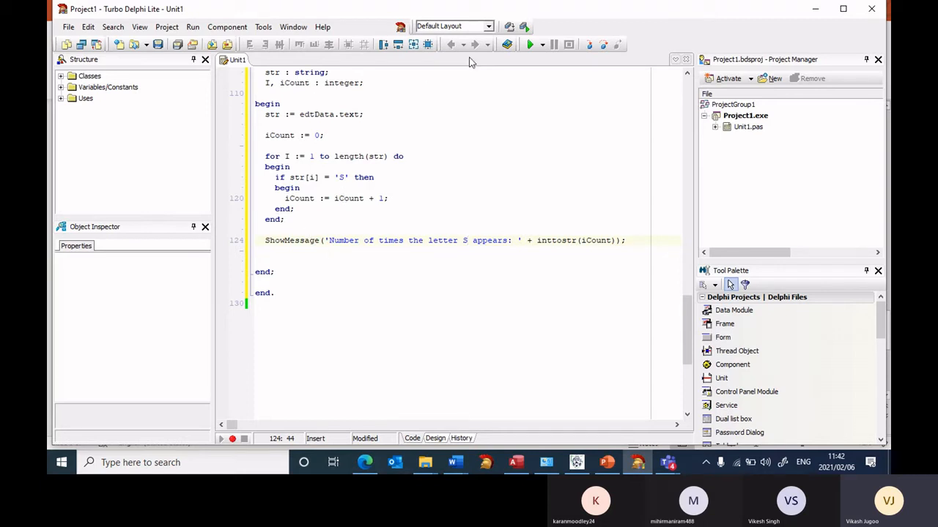
click(529, 45)
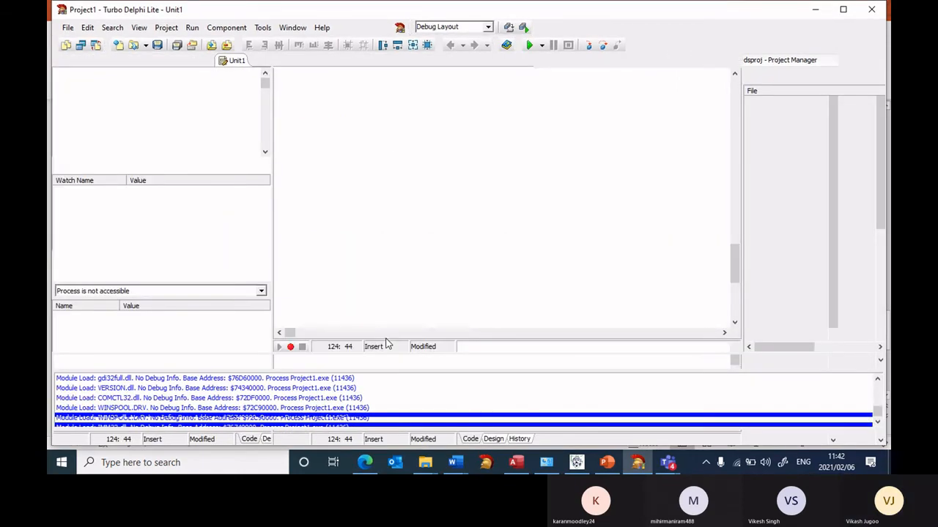
- Enter 'Sally', count the S letters, and dismiss the message reporting one S
click(529, 45)
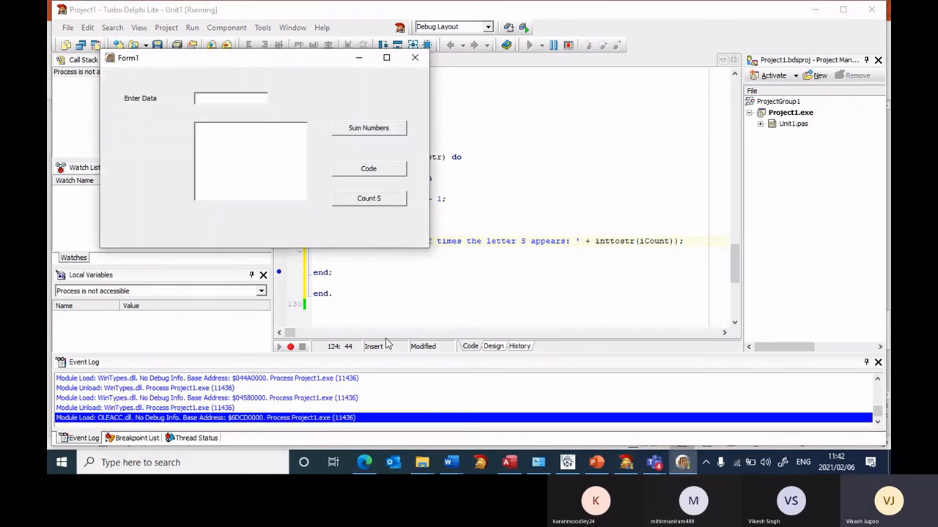
text(Sally)
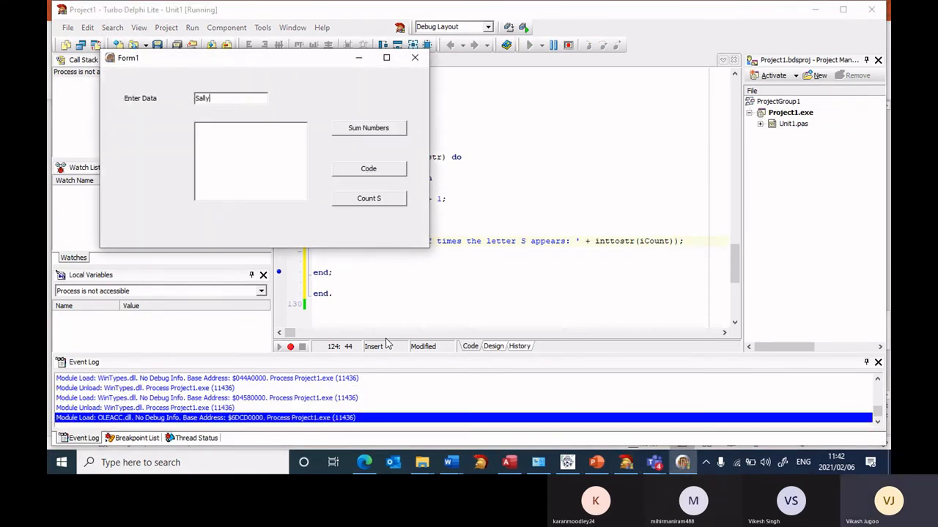
click(368, 199)
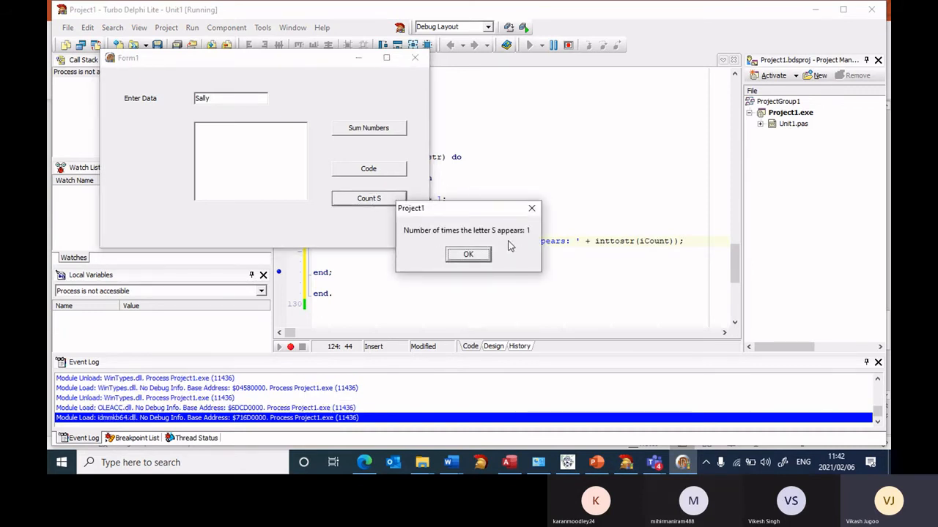
click(468, 254)
text(s)
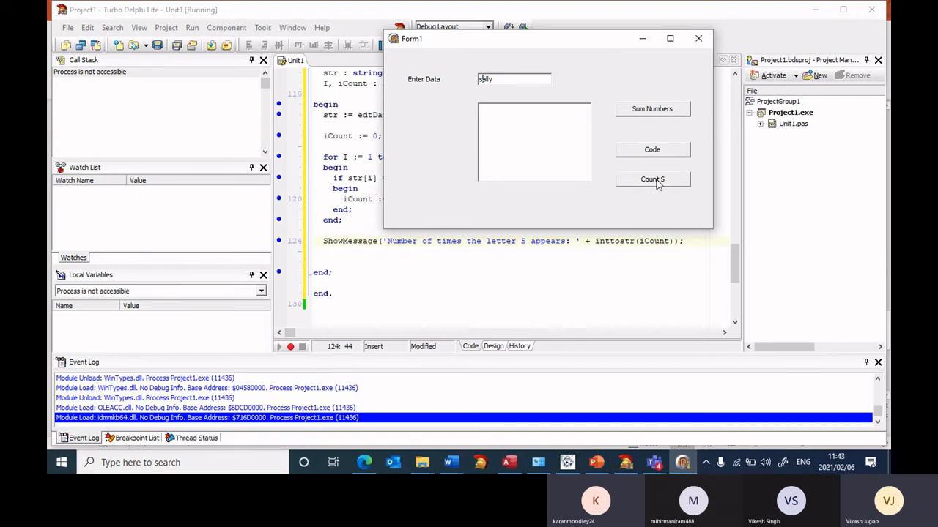
- Count S letters in sally (0) and SALLYS (2), then close Form1
click(651, 179)
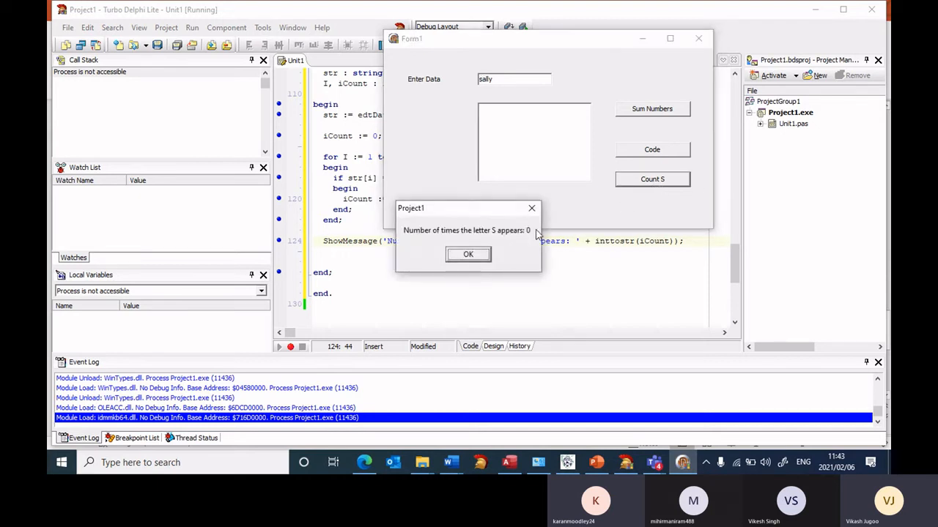
mouse_move(534, 245)
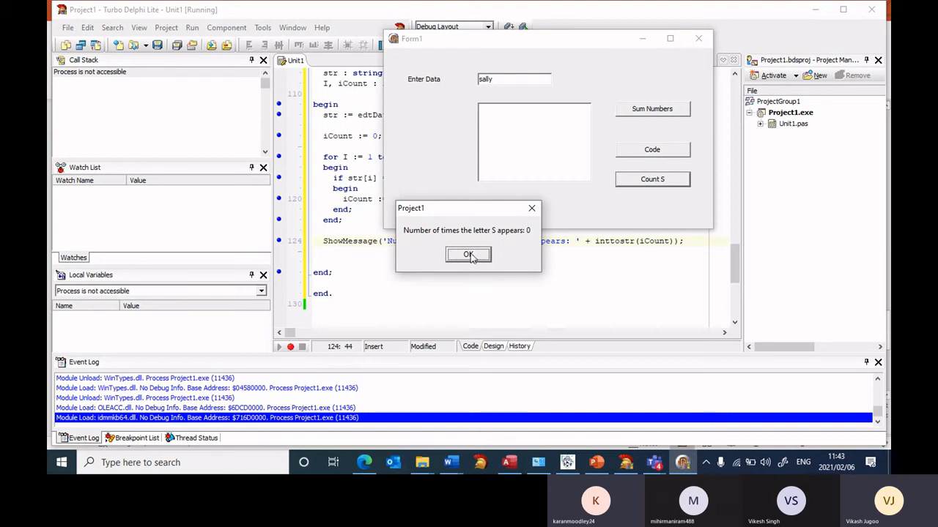
click(468, 254)
text(SALL)
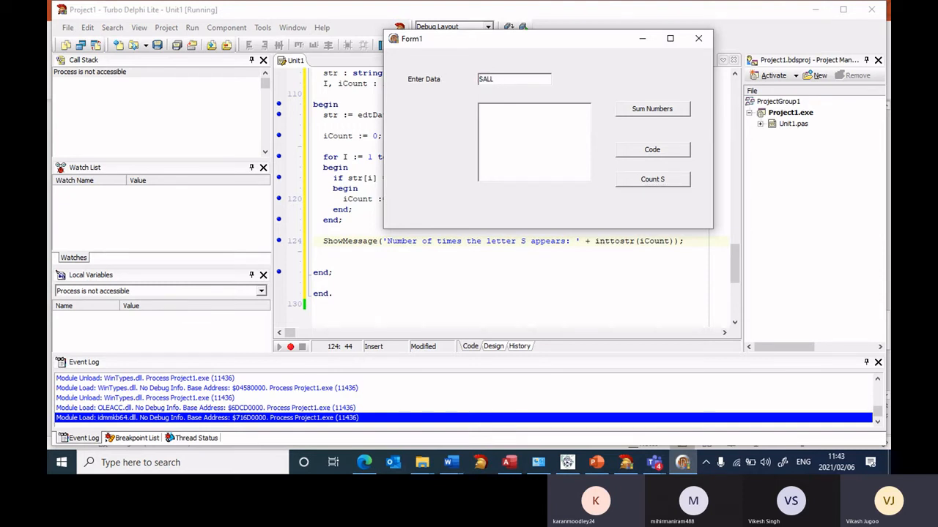
text(YS)
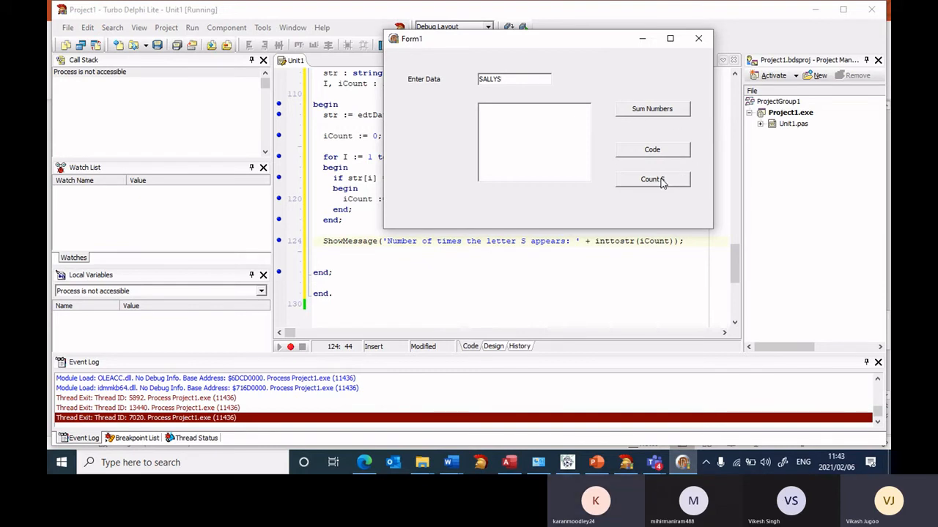
click(651, 178)
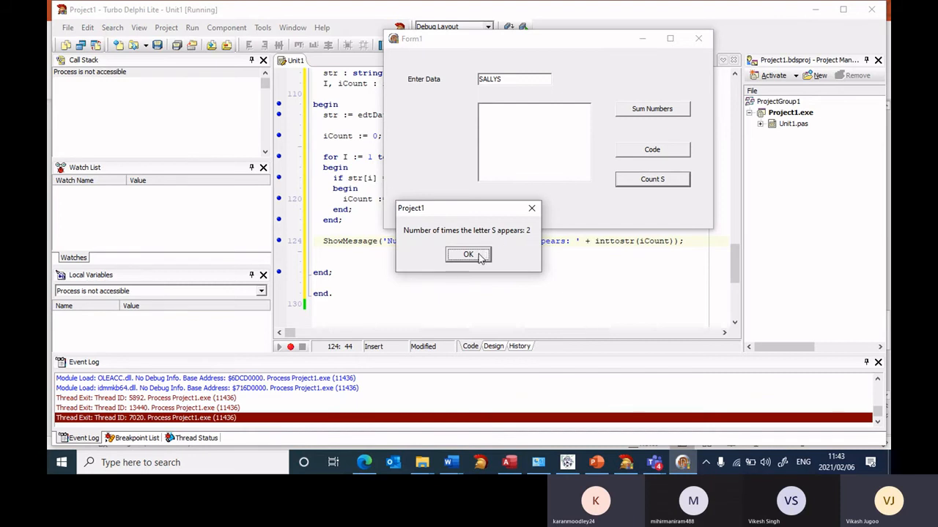
click(467, 254)
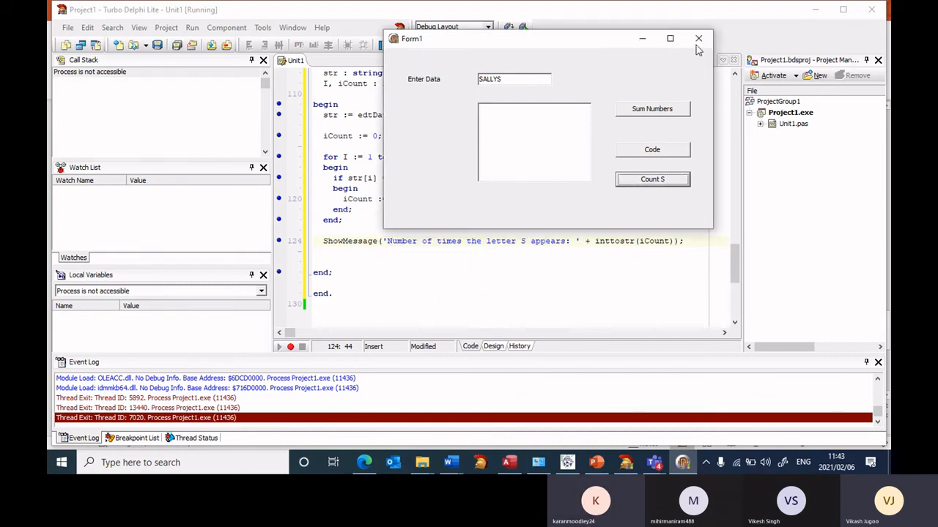
click(698, 38)
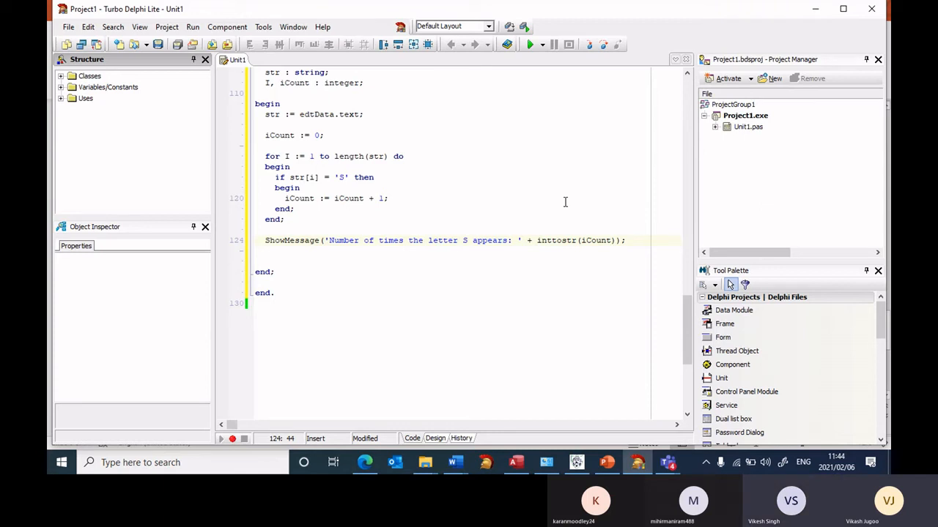
mouse_move(558, 206)
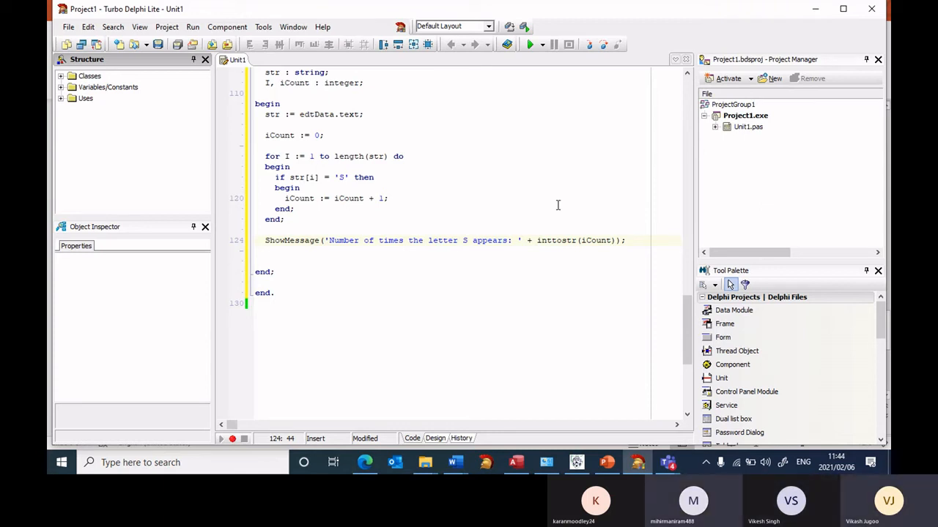
mouse_move(220, 127)
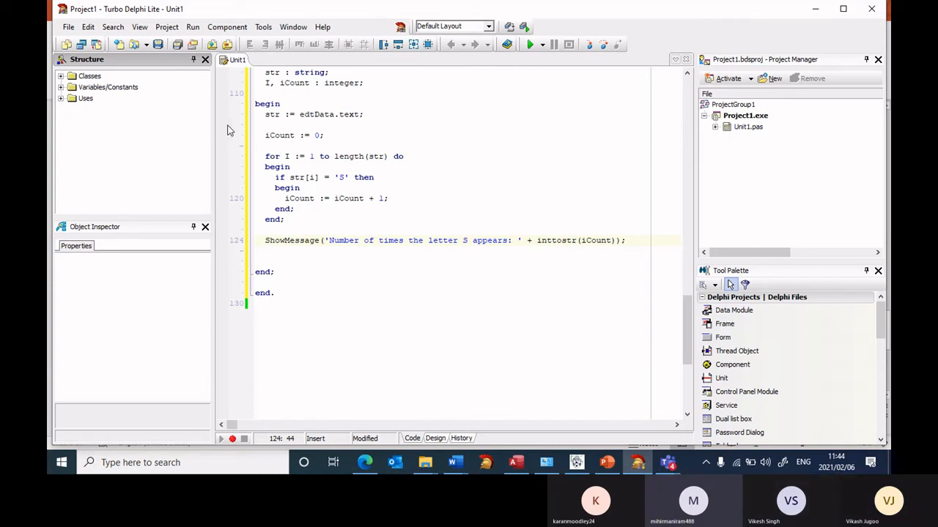
- Extend line 118's if condition with an or clause comparing str[i] to lowercase 's'
click(350, 177)
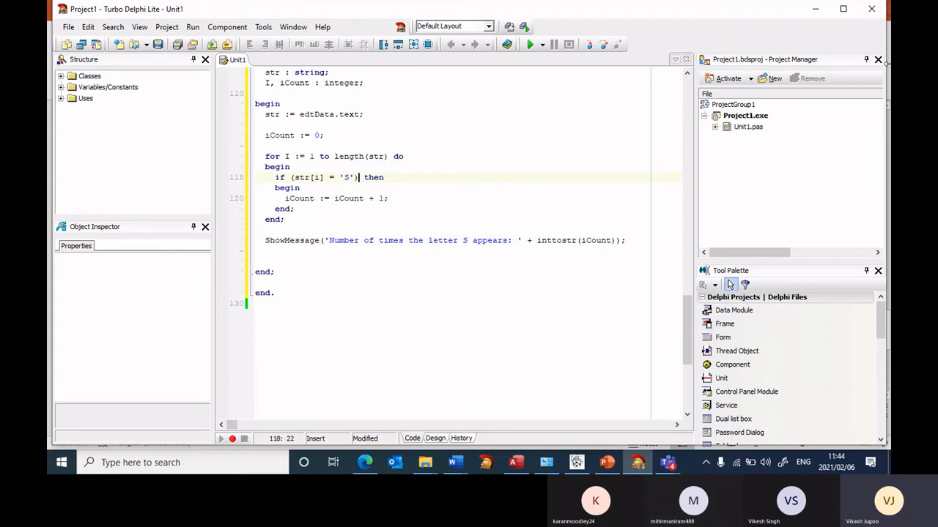
text(or)
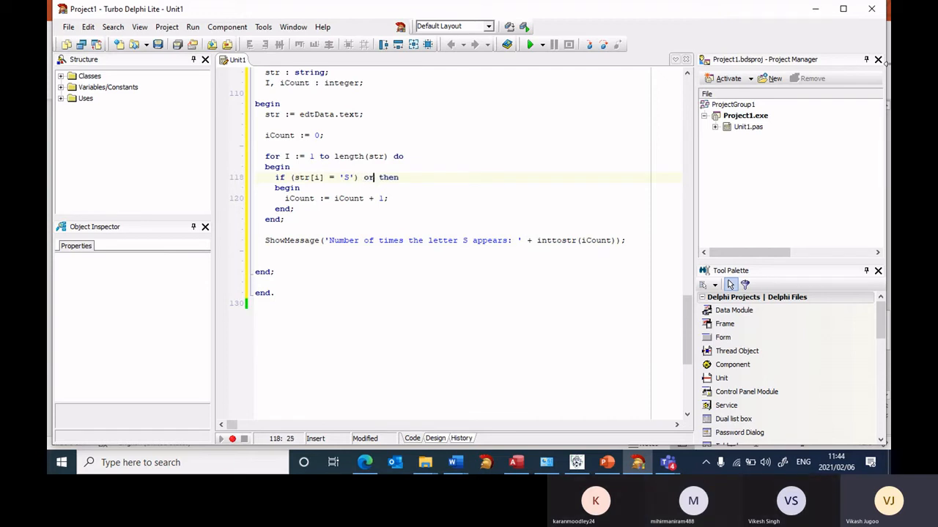
text((str)
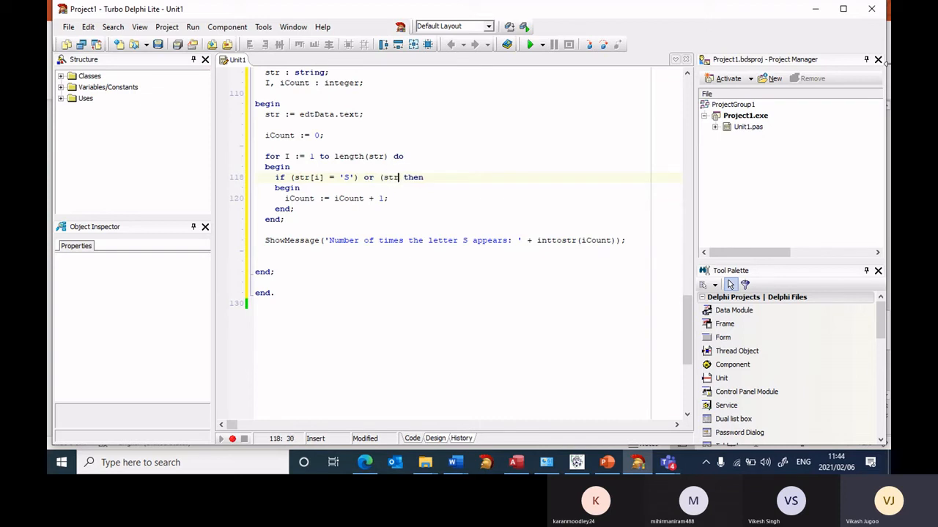
text([i] =)
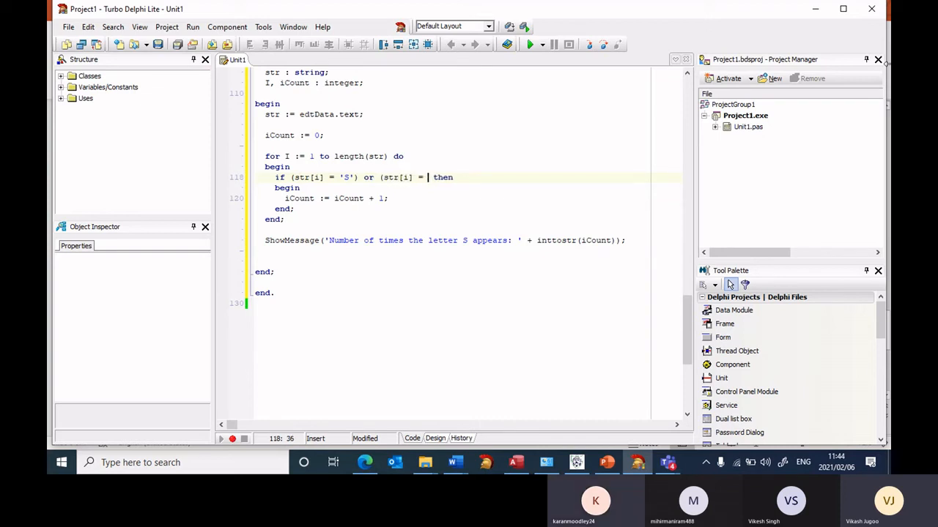
text('s)
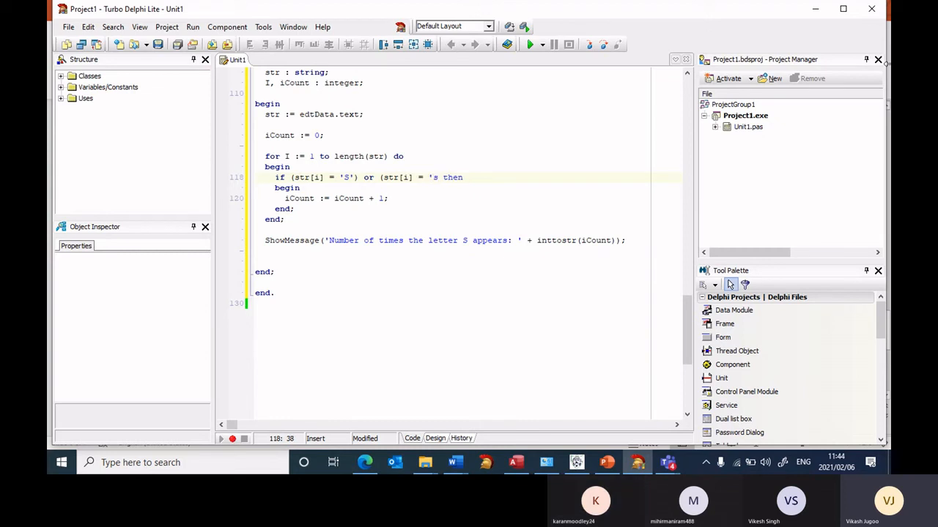
text())
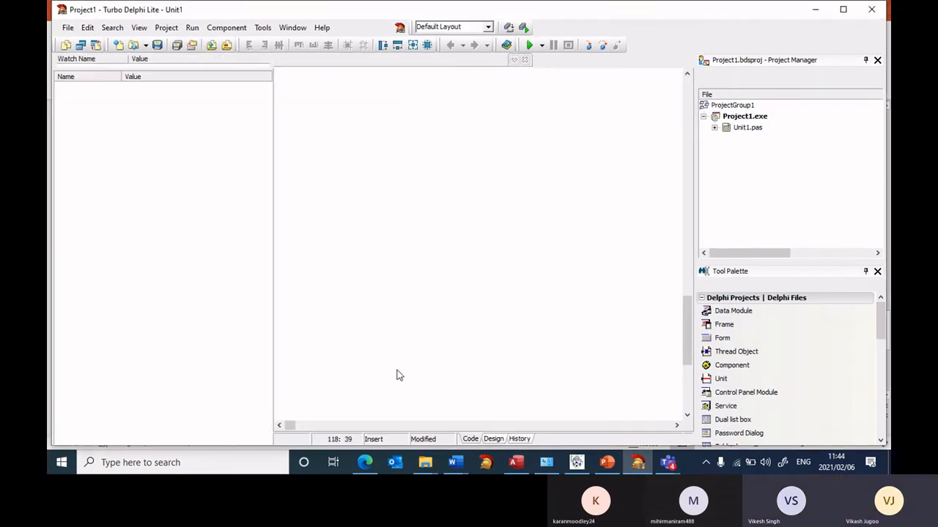
- Enter Sallys in the Enter Data box and count its S letters, getting 2
click(529, 44)
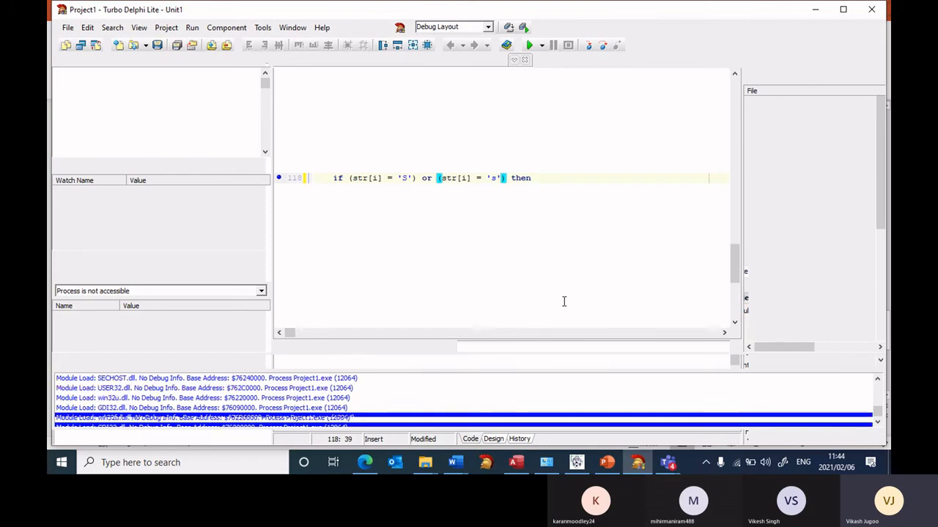
click(529, 45)
text(Sa)
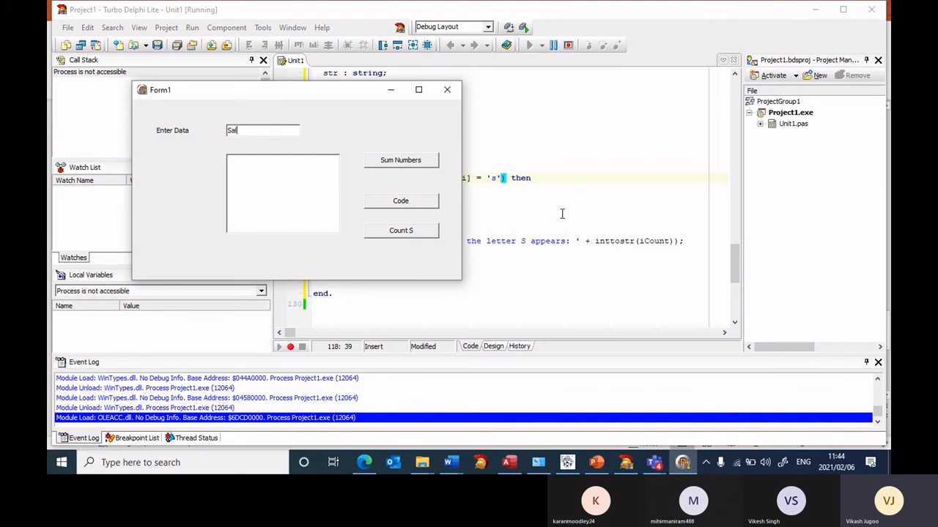
text(lys)
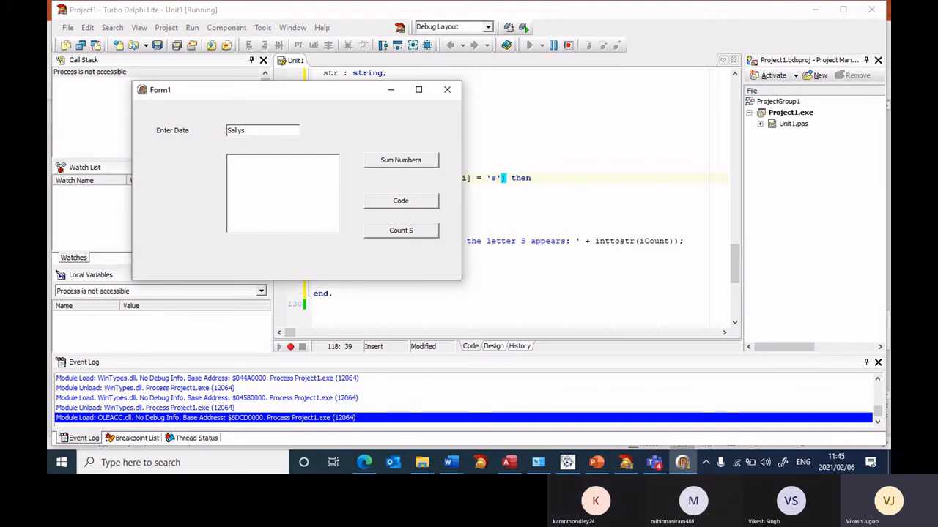
click(400, 230)
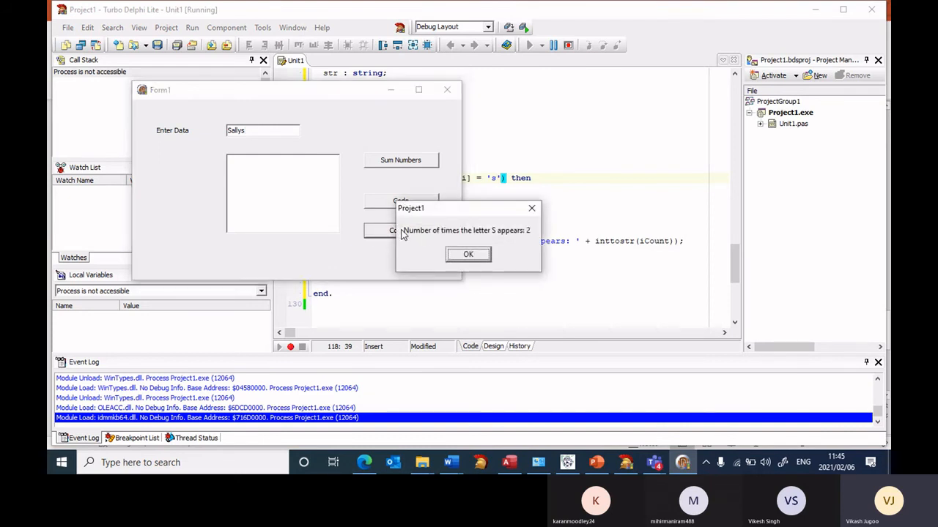
mouse_move(532, 243)
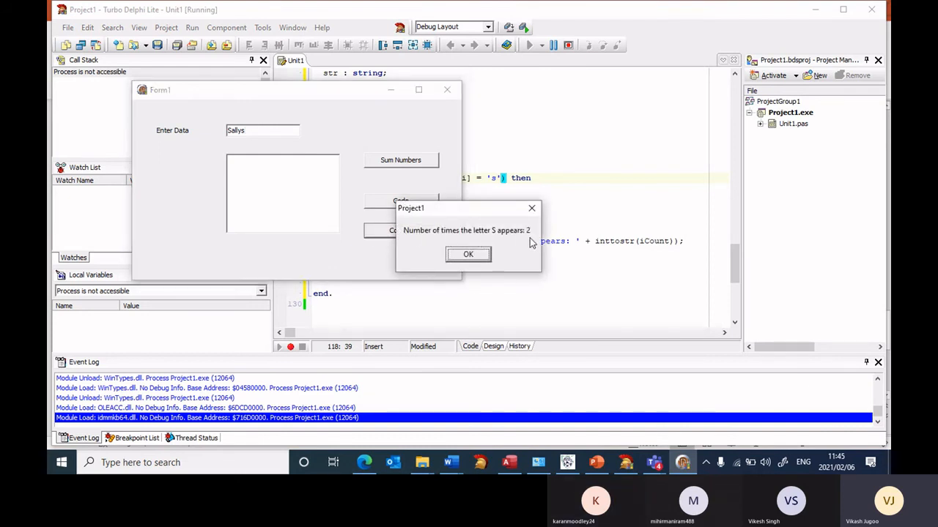
click(468, 254)
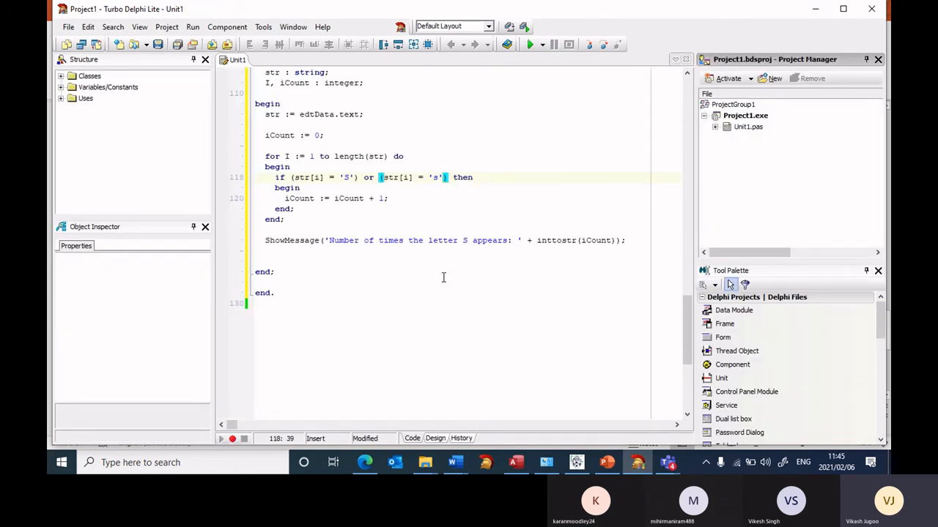
- Replace the or clause on line 118 with upperCase(str[i]) = 'S'
click(496, 178)
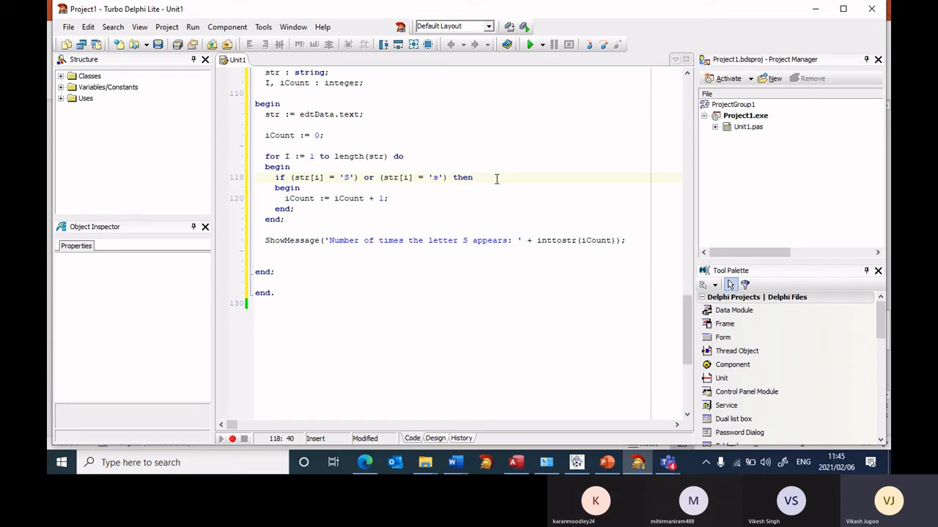
key(BackSpace)
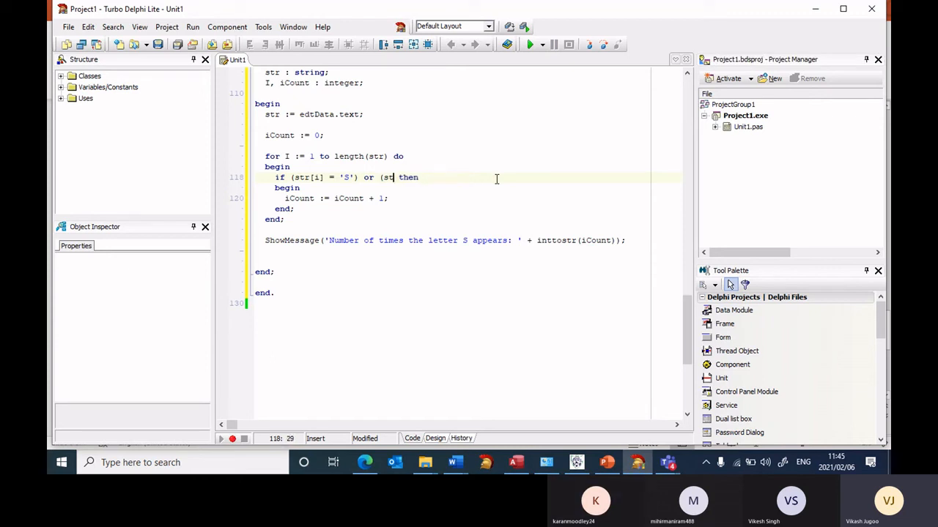
key(BackSpace)
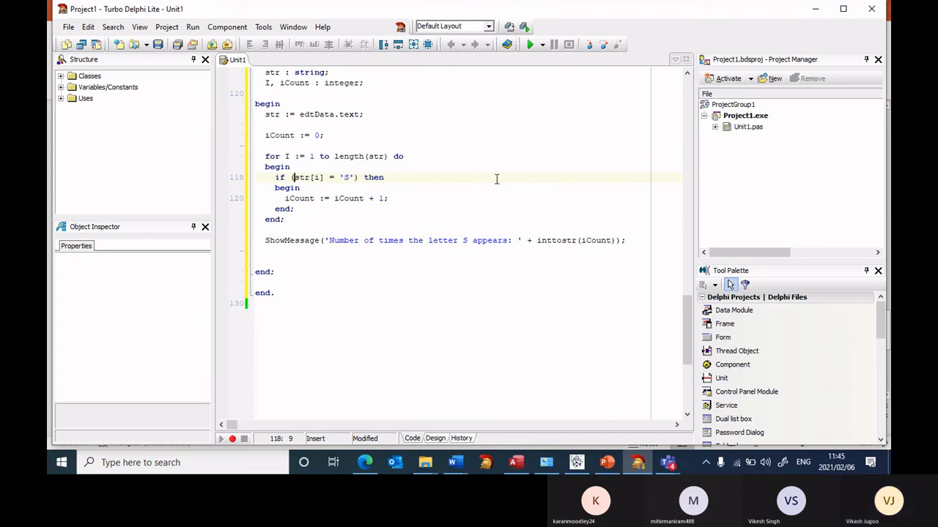
text(upperCase)
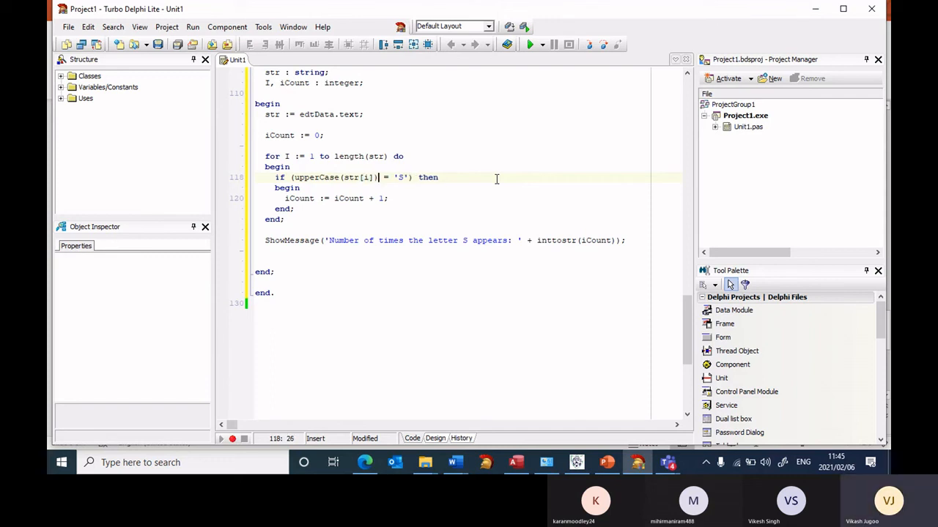
mouse_move(434, 178)
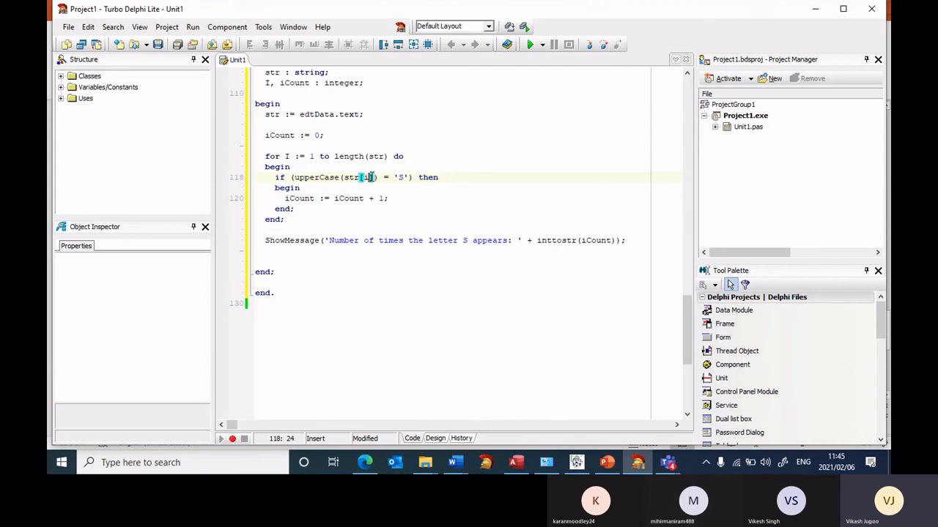
double_click(353, 177)
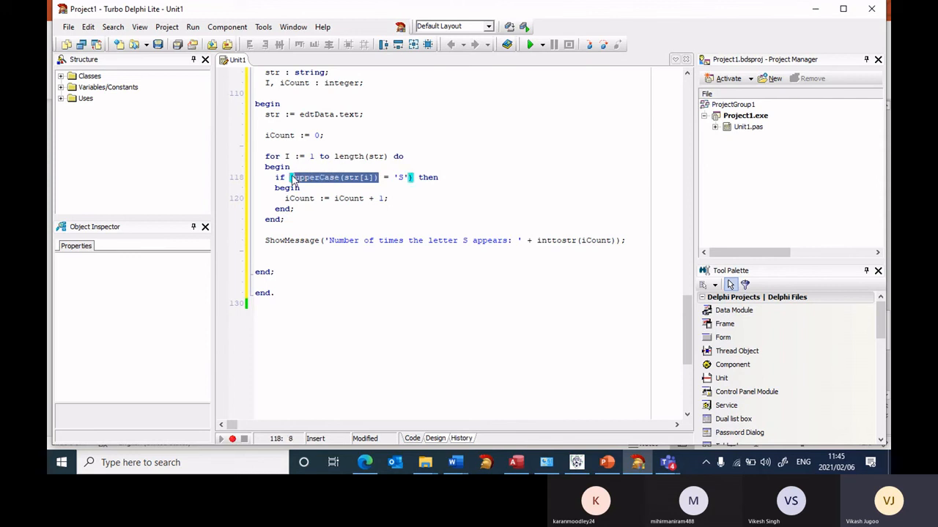
mouse_move(359, 188)
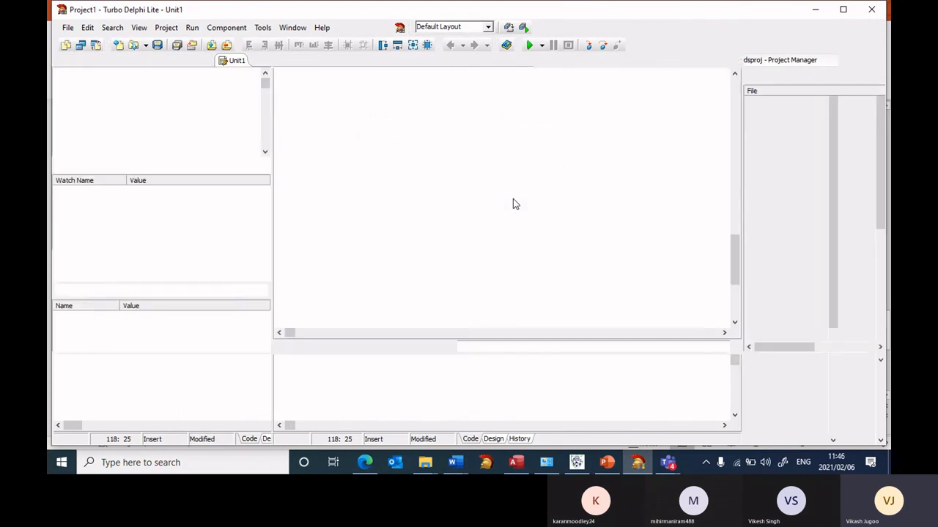
- Enter sallyss and count its S letters, getting 3
click(528, 45)
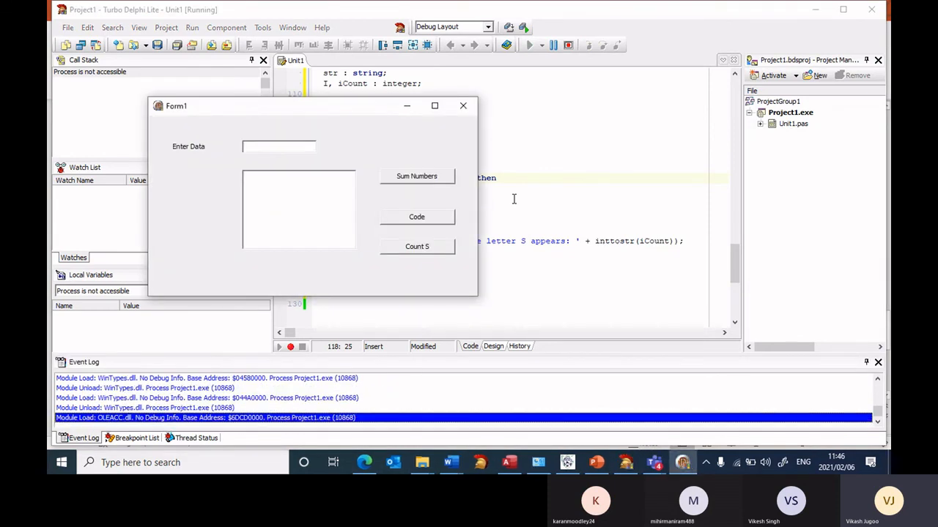
text(sally)
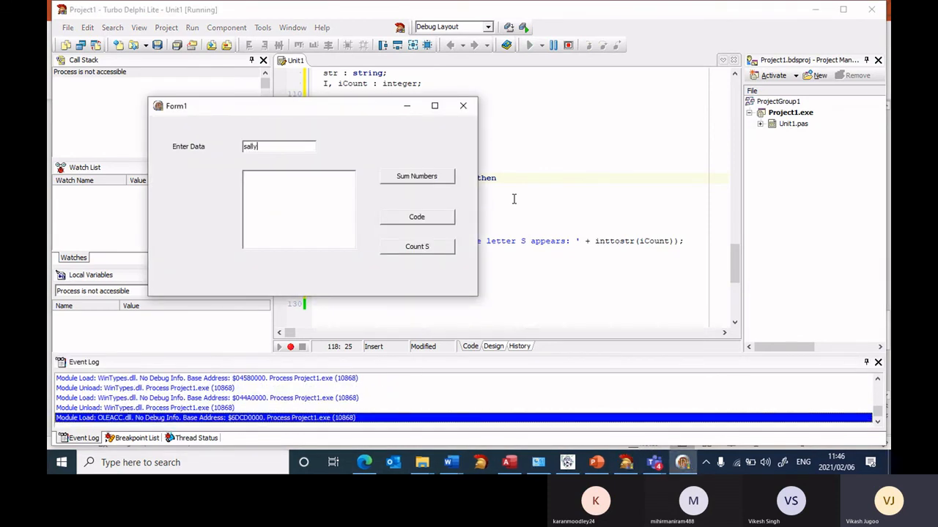
text(ss)
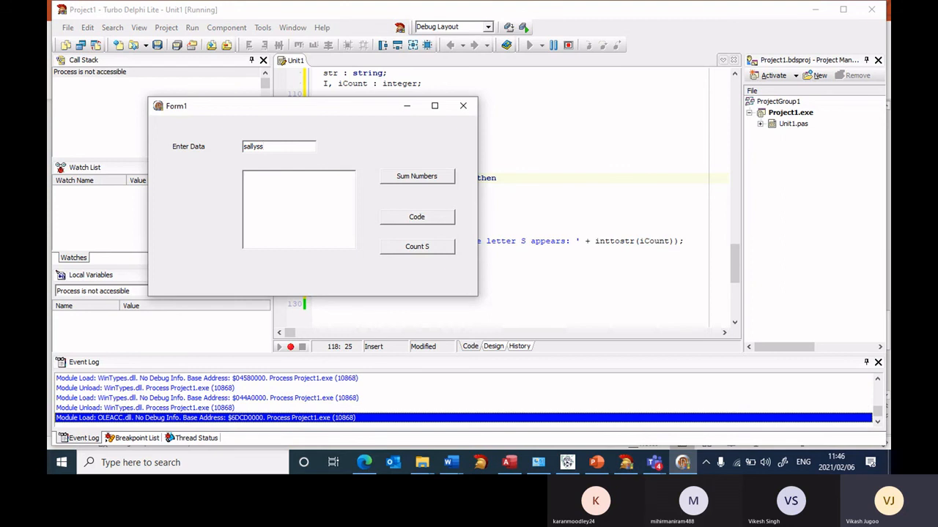
click(416, 246)
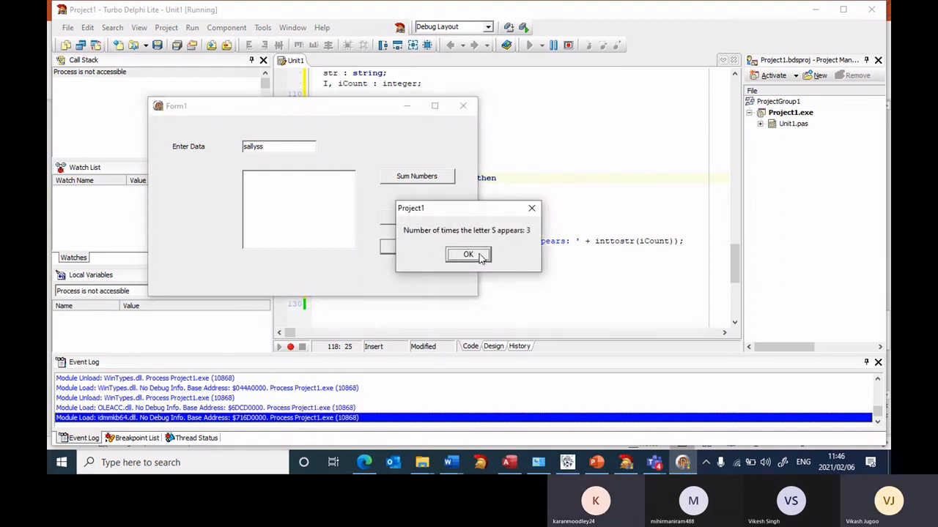
click(467, 254)
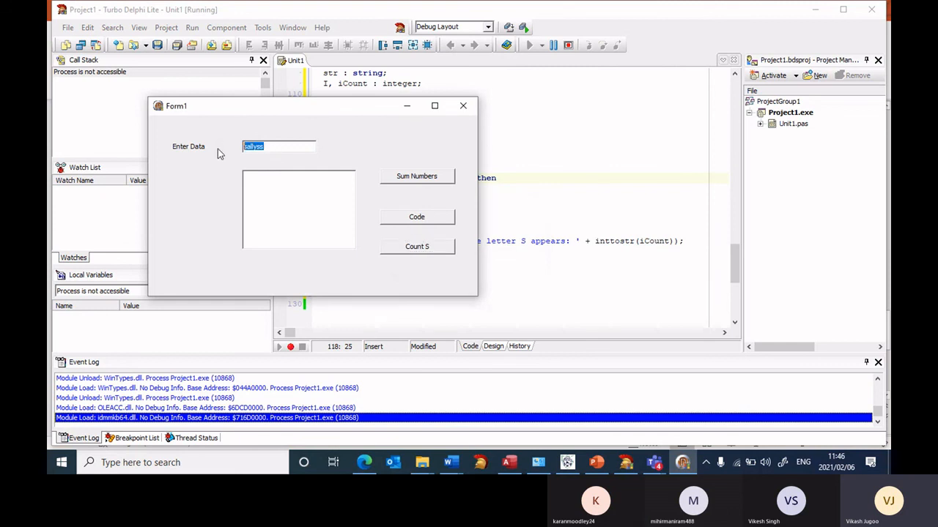
- Enter SALLYSS, count its S letters (3), then close the form
text(SALLY)
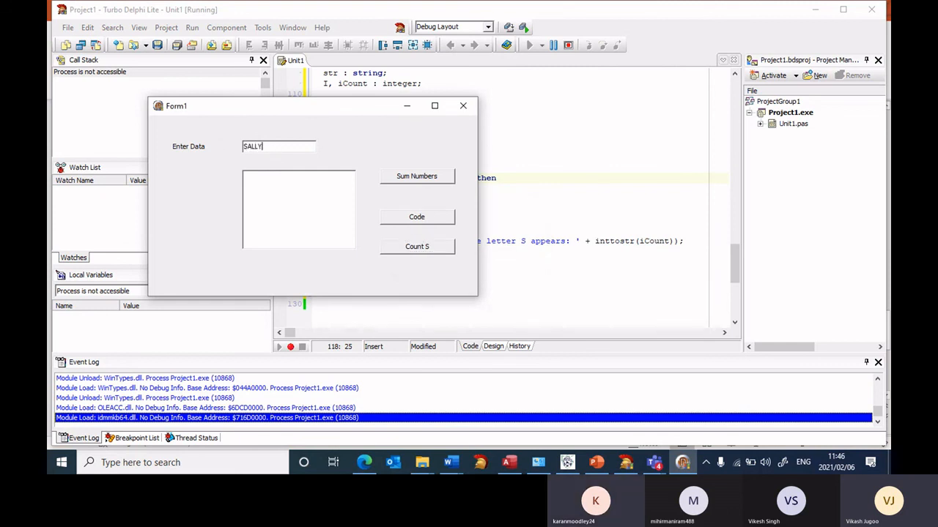
text(SS)
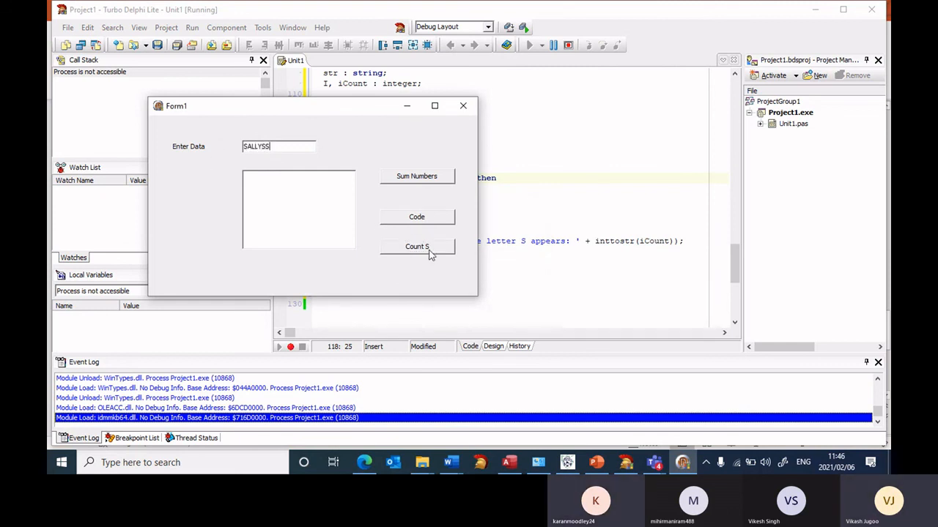
click(416, 246)
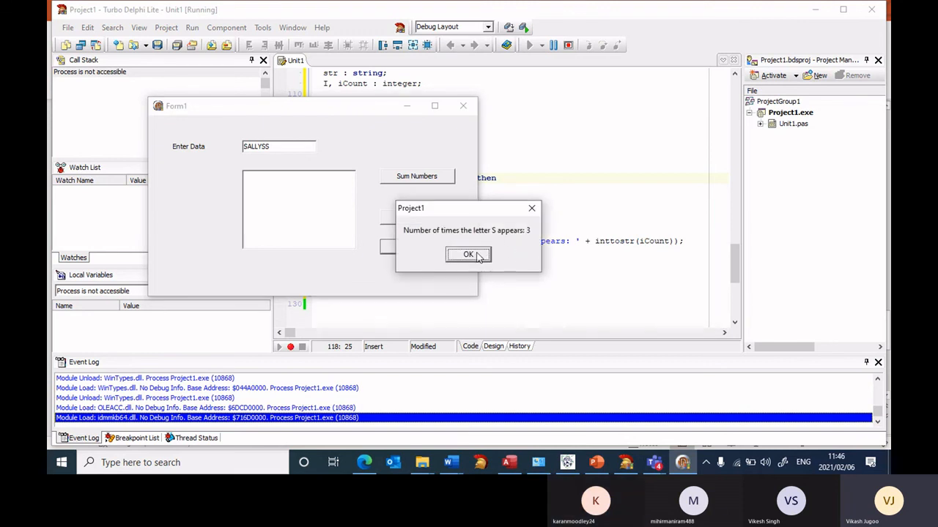
click(467, 254)
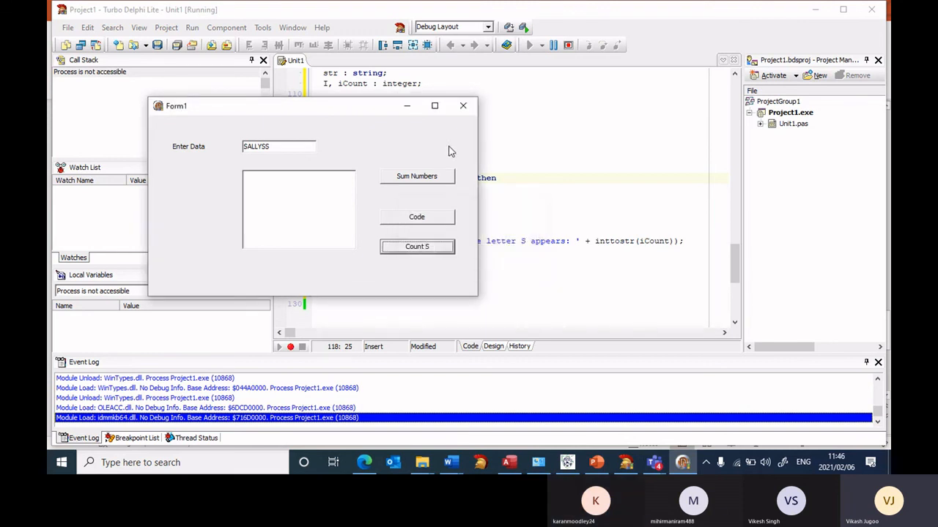
click(462, 106)
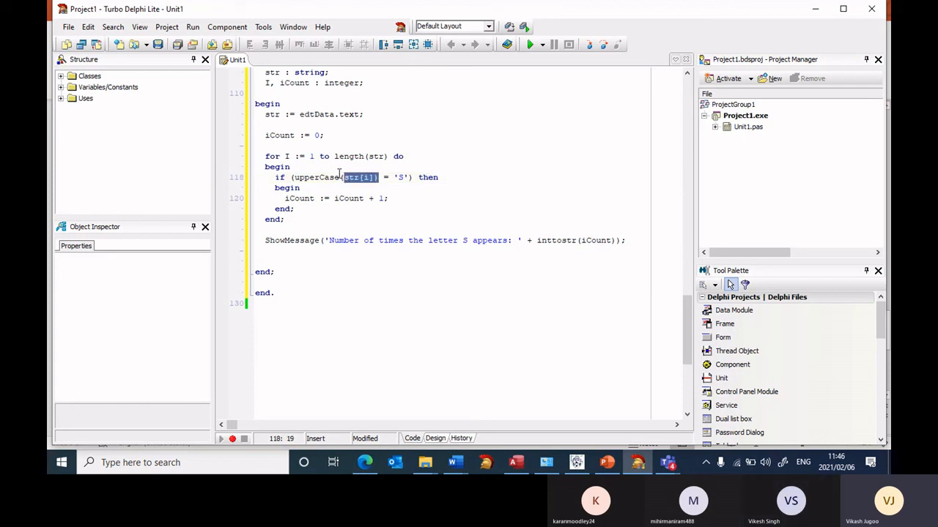
- Highlight the upperCase function name on line 118 of the Count S handler
double_click(315, 177)
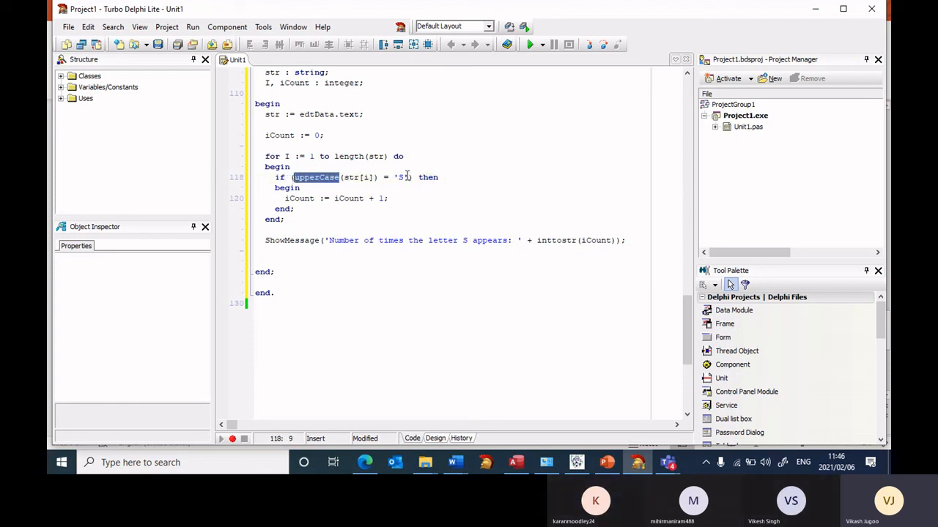